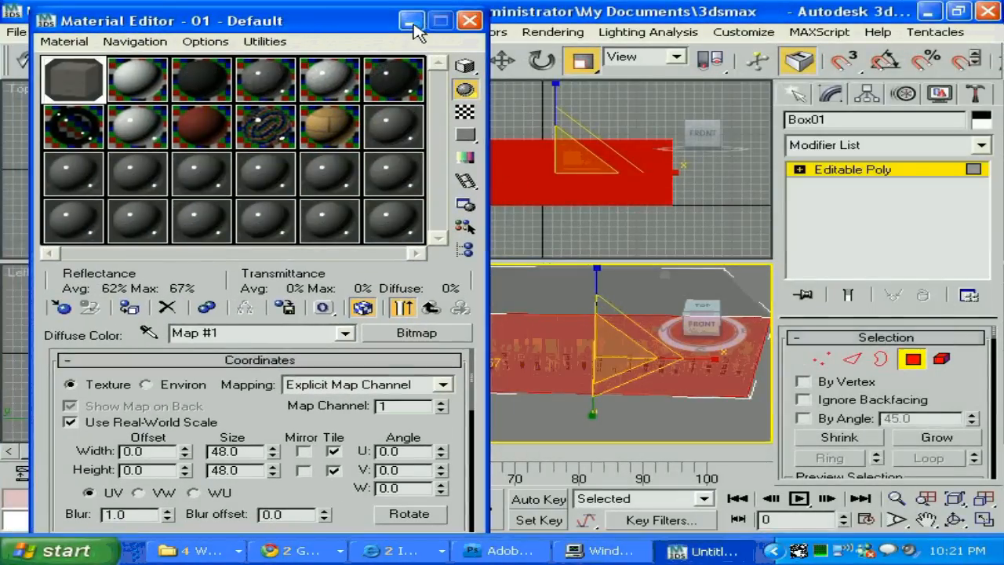
# Minimize the Material Editor and close the Perspective test render window
pyautogui.click(411, 21)
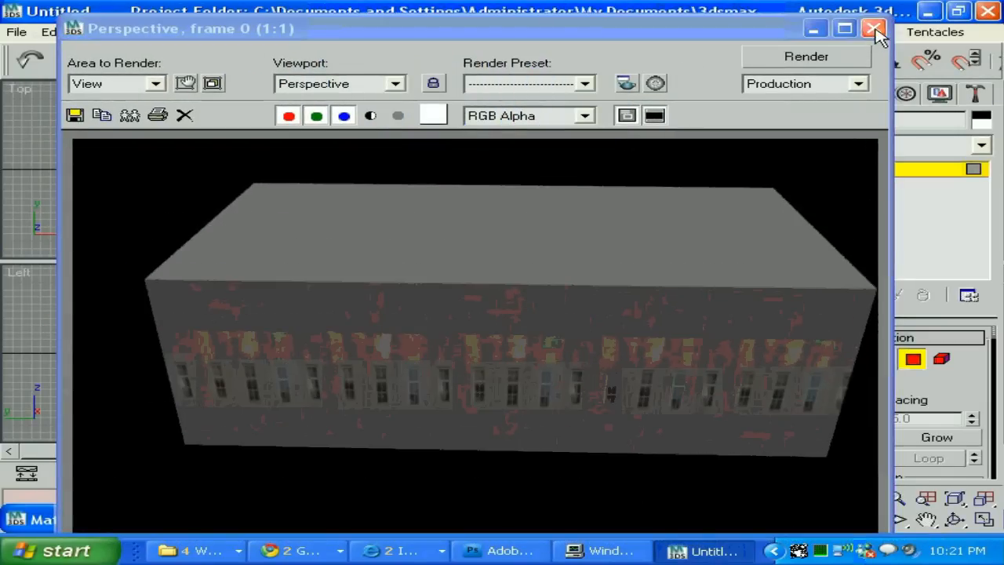
pyautogui.click(875, 28)
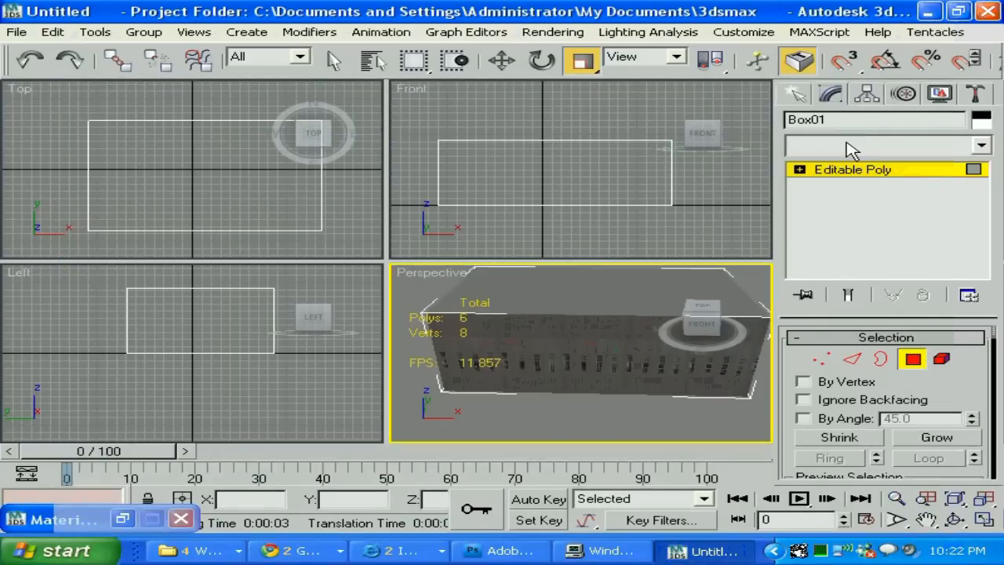
# Add a UVW Map modifier with Box projection and Real-World Map Size turned off
pyautogui.click(982, 146)
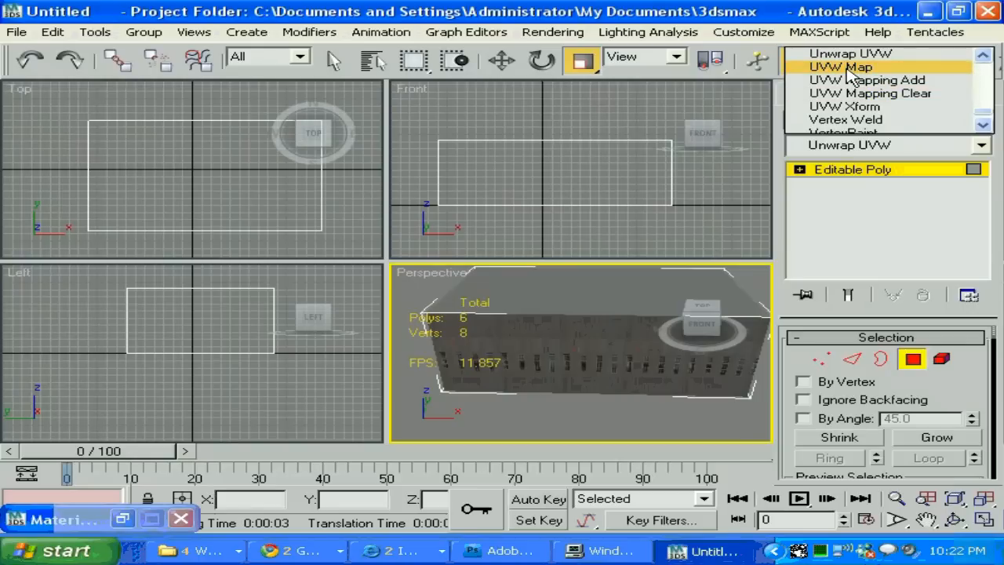
pyautogui.click(841, 66)
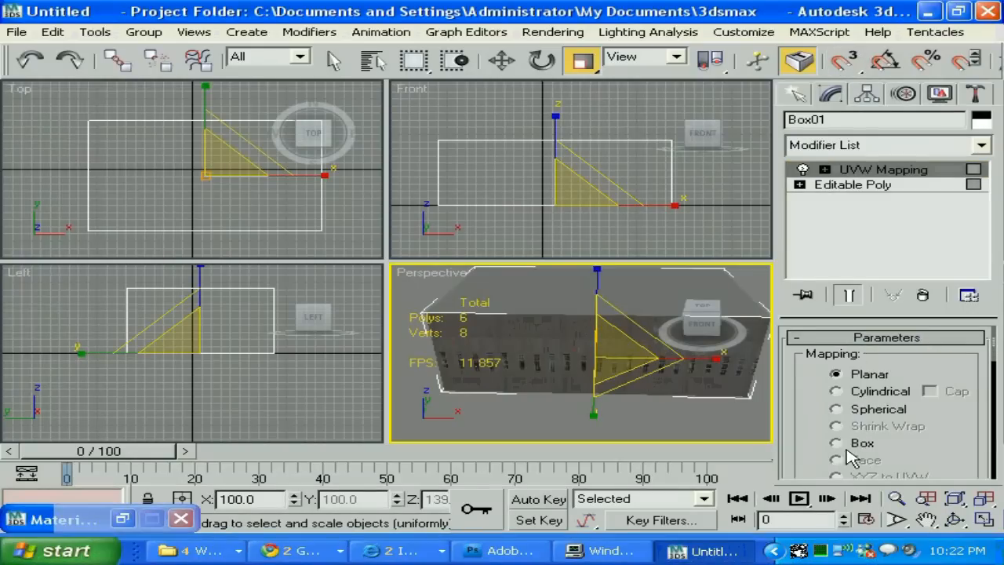
pyautogui.click(835, 443)
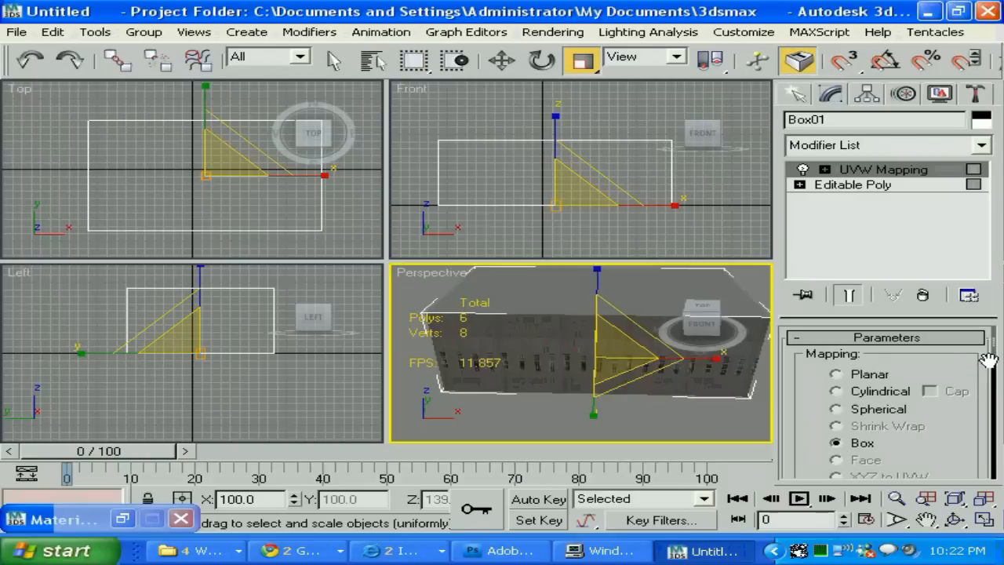
pyautogui.scroll(-3)
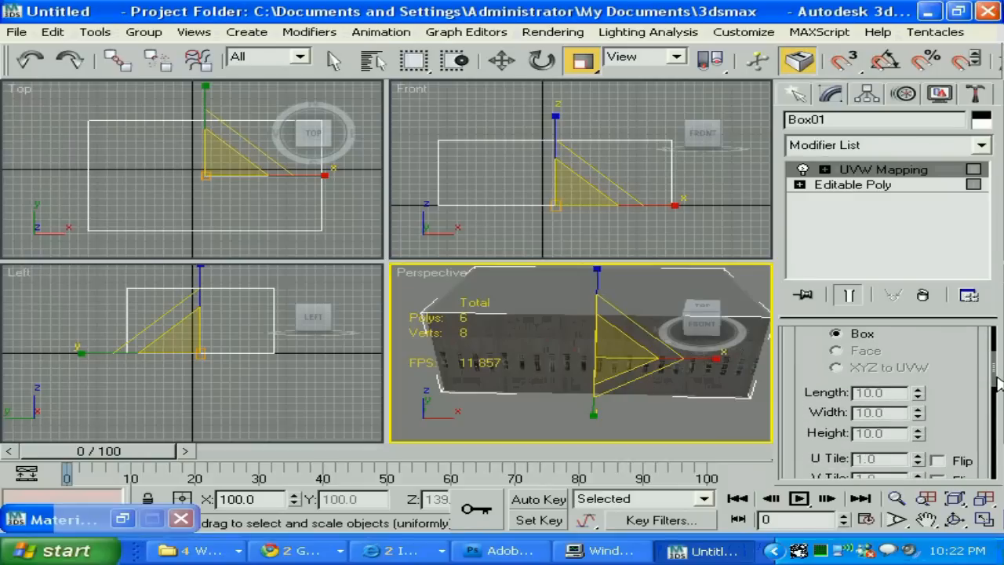
pyautogui.scroll(-3)
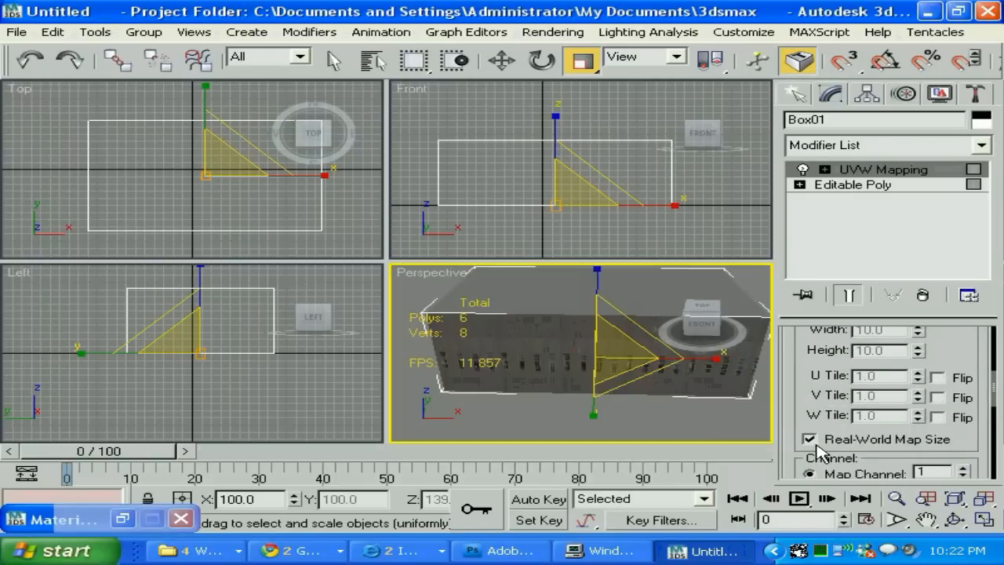
pyautogui.click(810, 438)
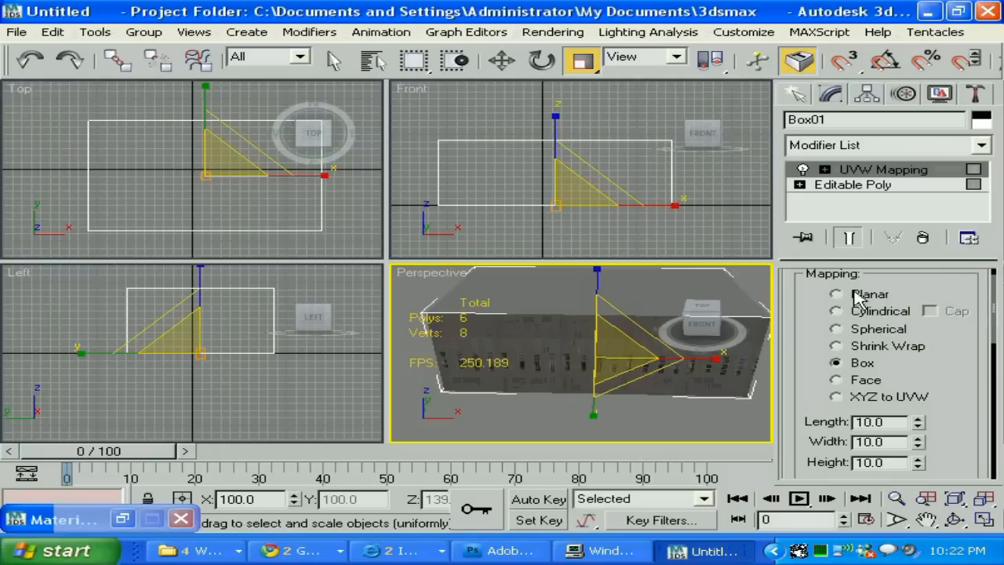
# Try Planar projection, then switch back to Box and return to the tiling parameters
pyautogui.click(836, 294)
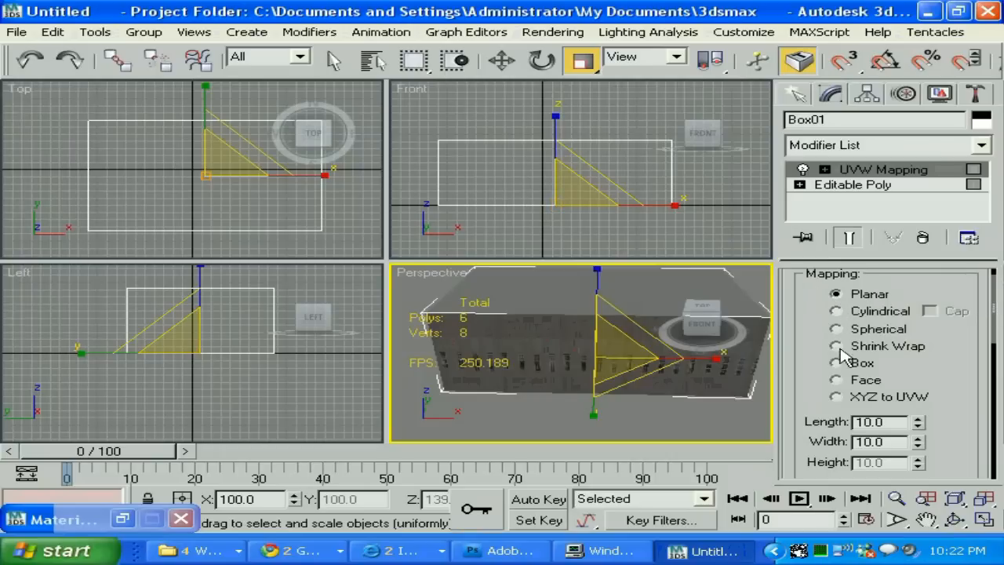
pyautogui.click(853, 185)
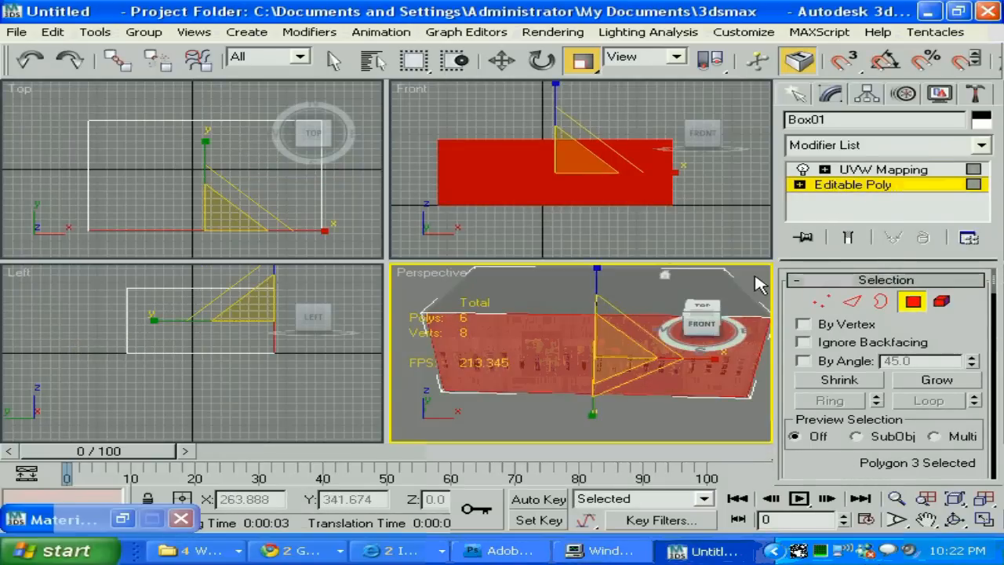
pyautogui.click(883, 169)
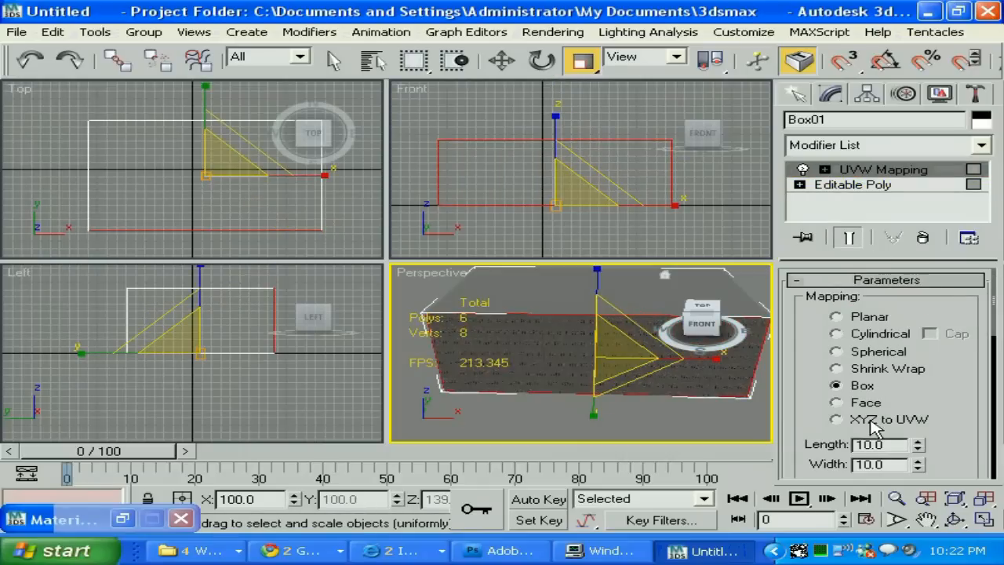
pyautogui.scroll(-3)
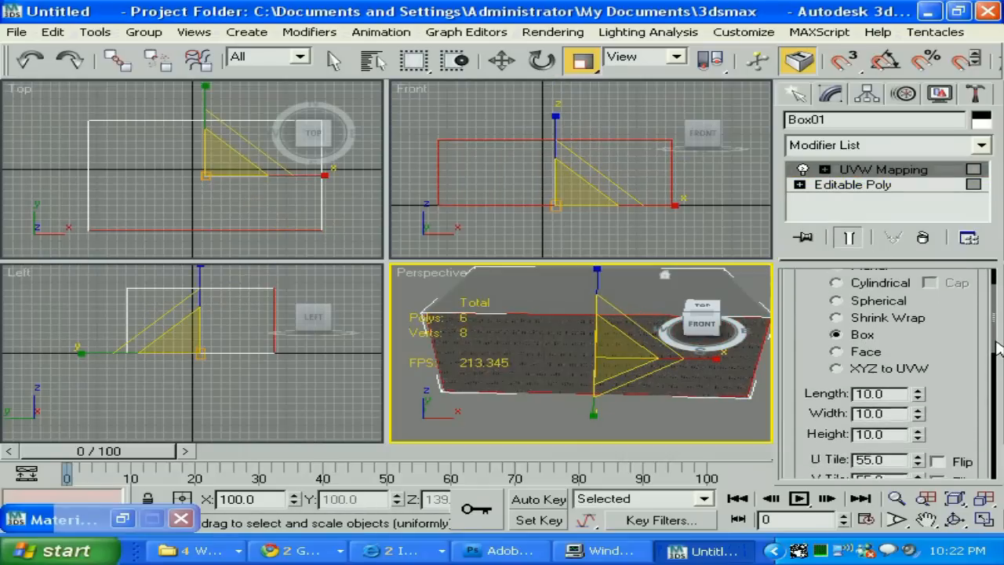
pyautogui.scroll(-3)
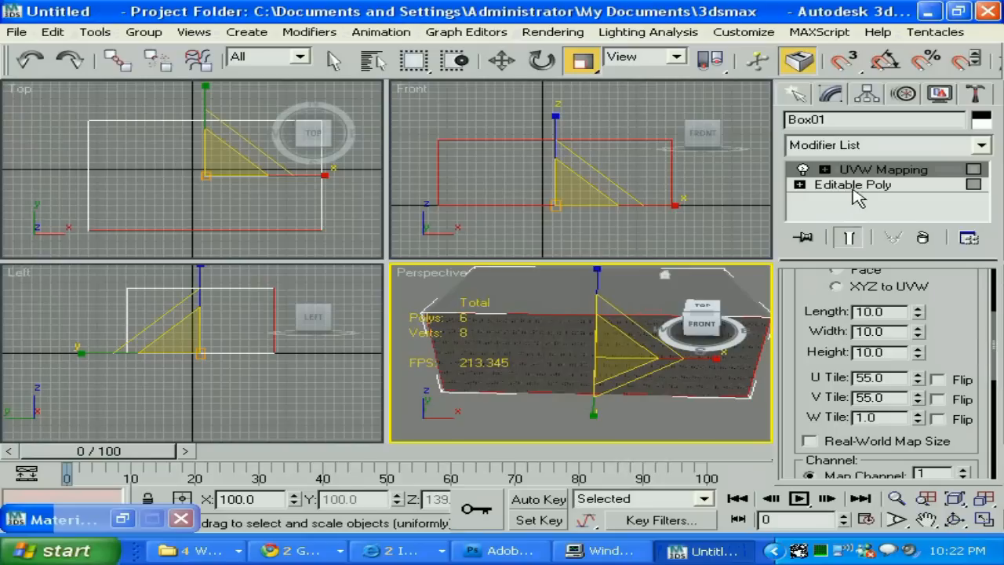
# Add a new UVW Map above Editable Poly and retype its U and V Tile values
pyautogui.click(852, 184)
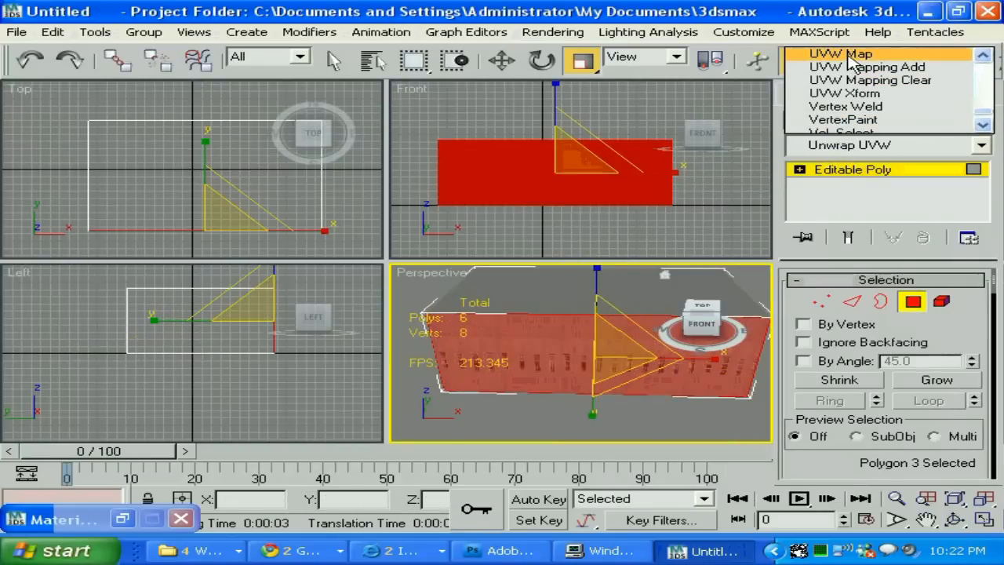
pyautogui.click(841, 53)
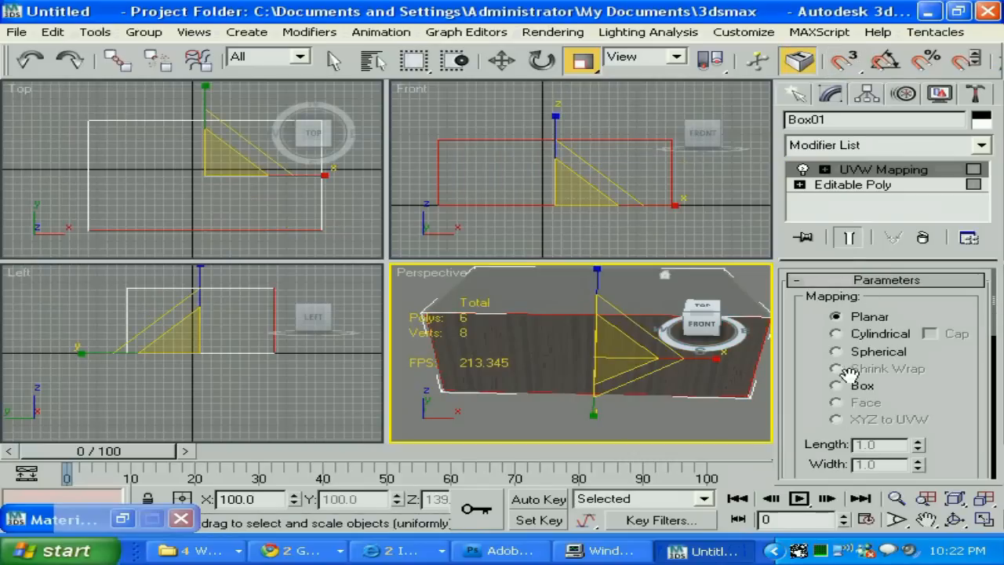
pyautogui.moveTo(840, 342)
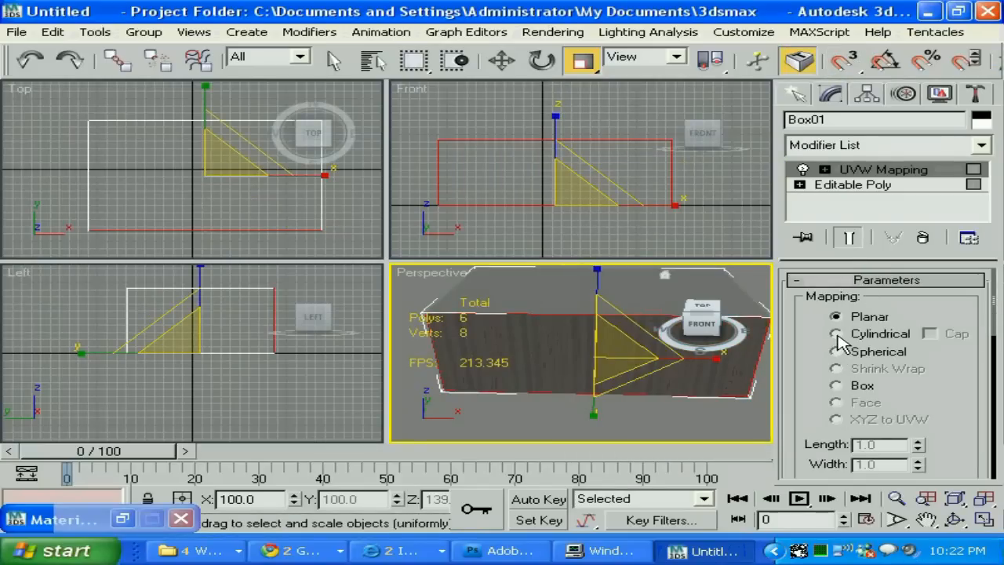
pyautogui.click(835, 385)
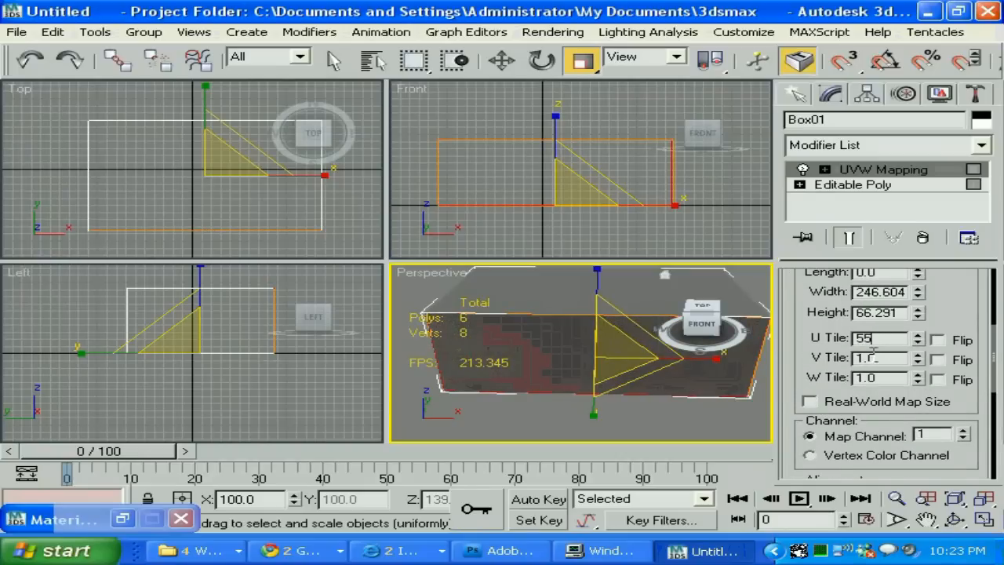
pyautogui.write('55.0')
pyautogui.click(880, 357)
pyautogui.write('59')
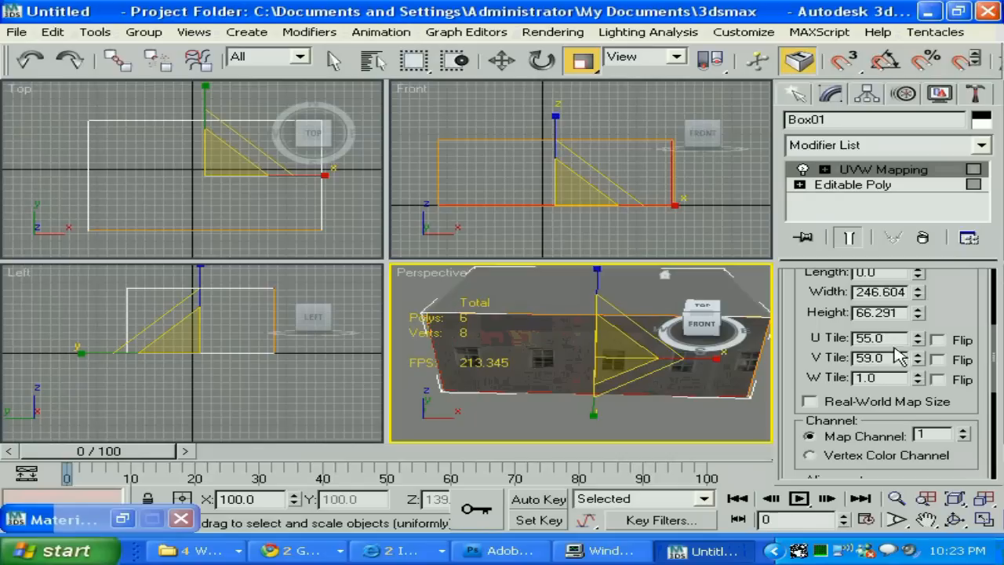
pyautogui.tripleClick(875, 358)
pyautogui.write('43')
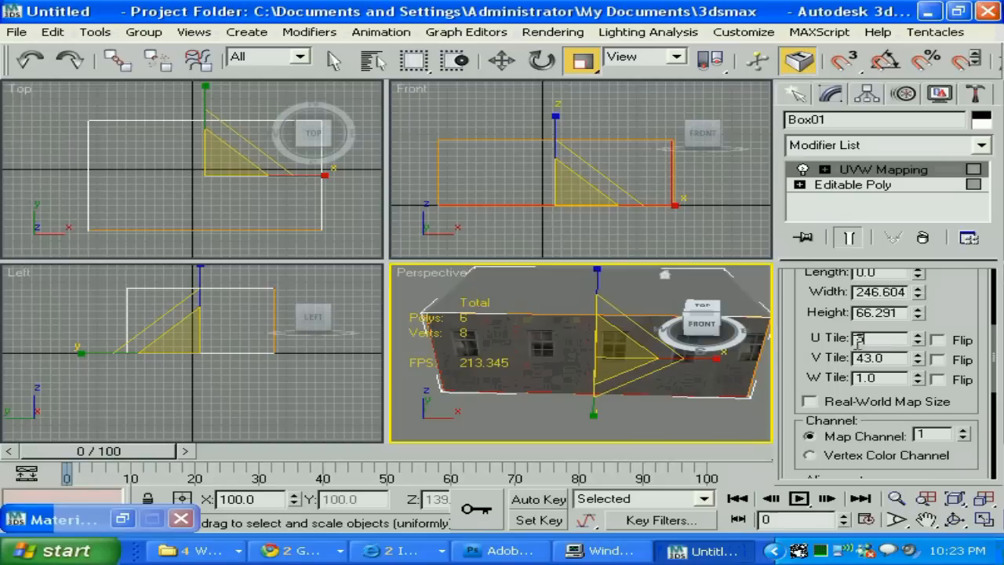
pyautogui.write('50.0')
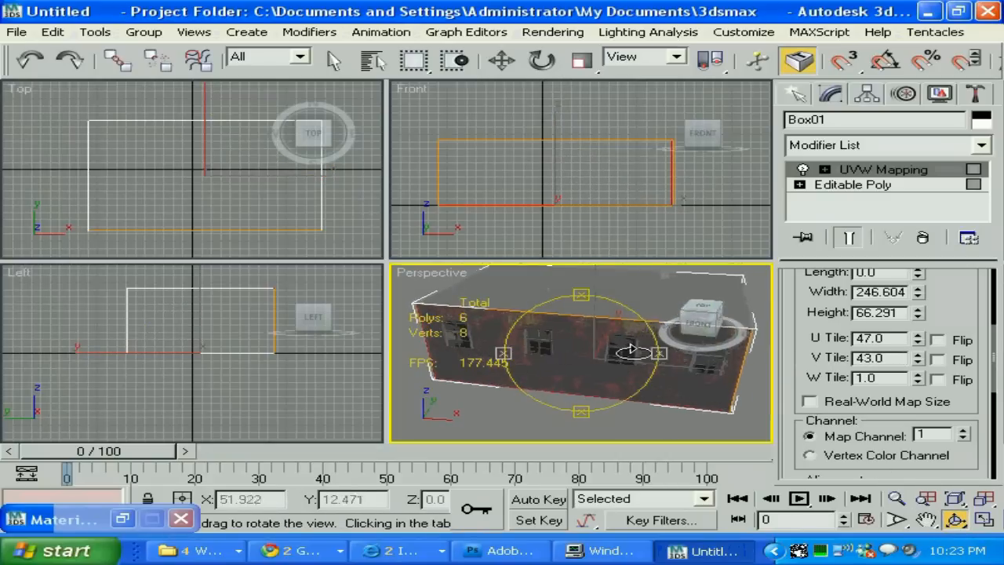
pyautogui.moveTo(636, 351); pyautogui.dragTo(608, 355)
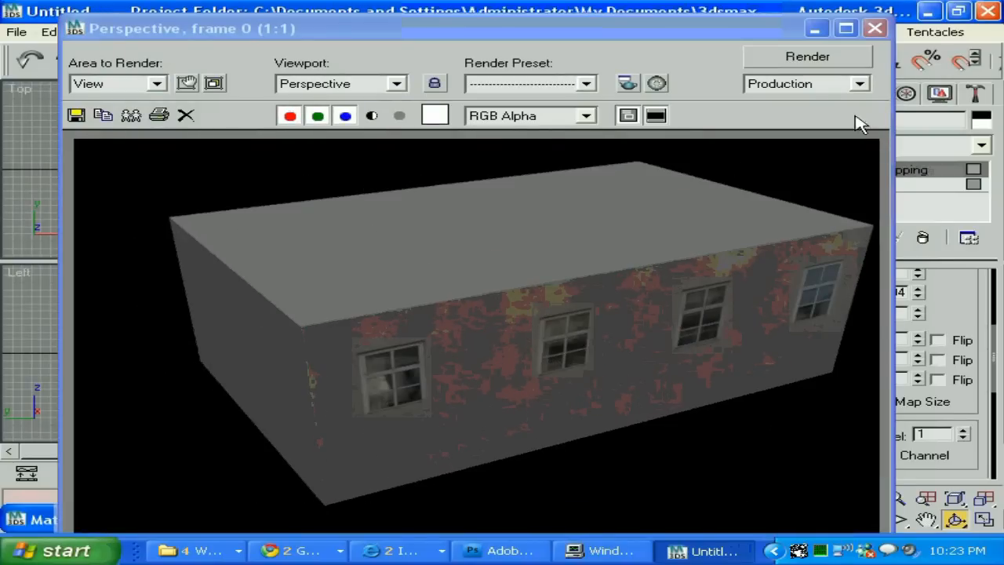
pyautogui.click(875, 29)
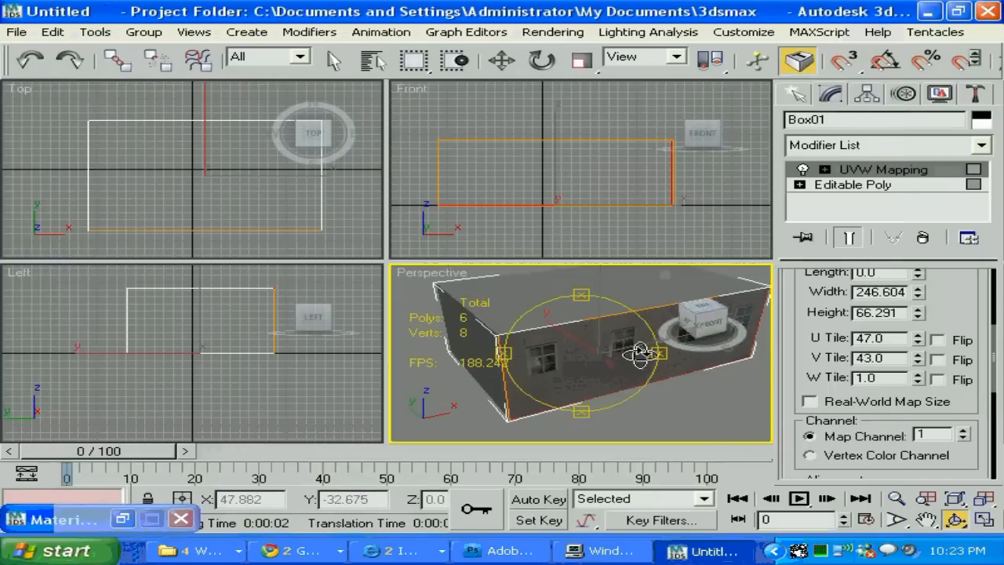
pyautogui.moveTo(644, 353); pyautogui.dragTo(502, 353)
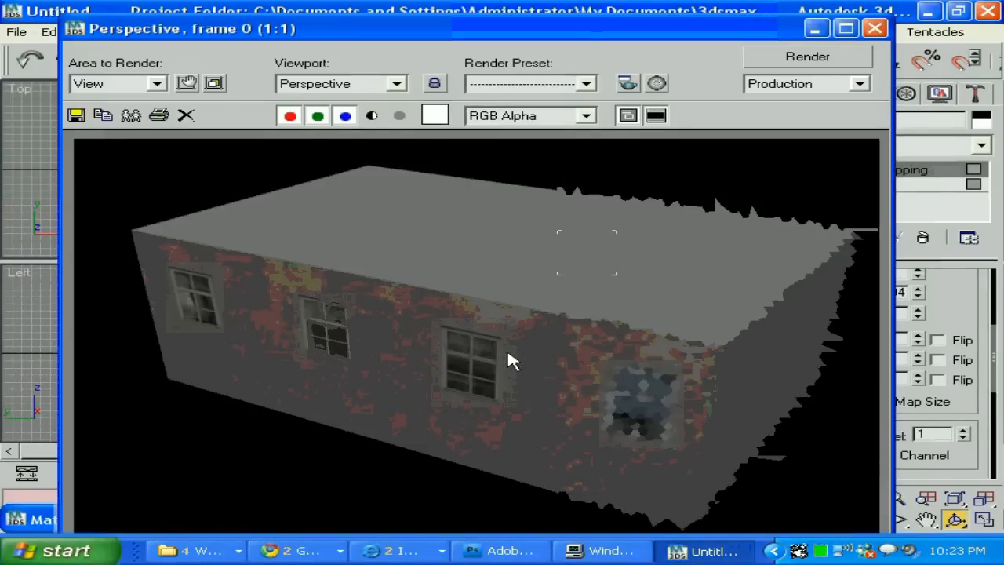
pyautogui.click(875, 28)
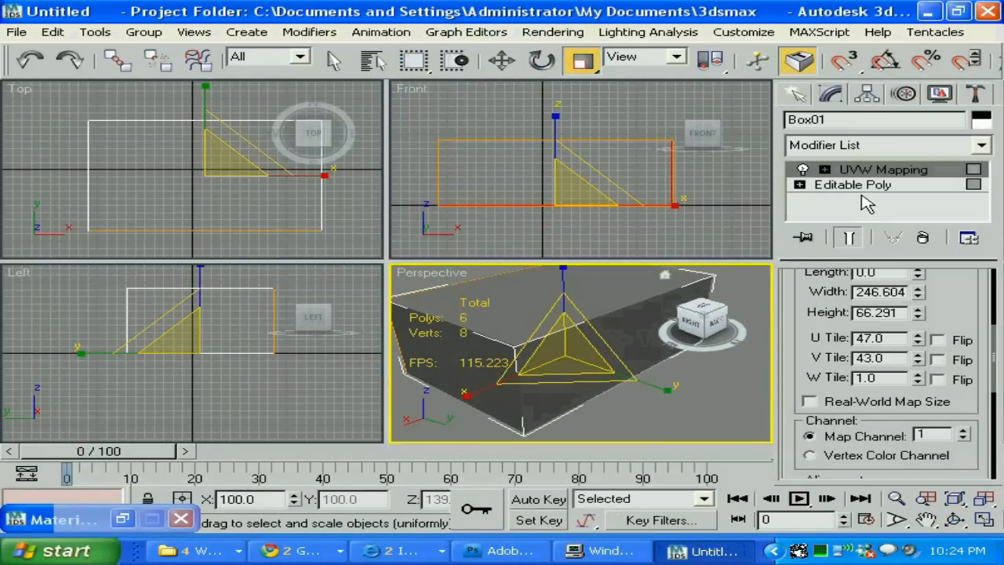
# Assign the brick-and-windows material to Box01, select the Box UVW Map, and minimize the Material Editor
pyautogui.click(852, 184)
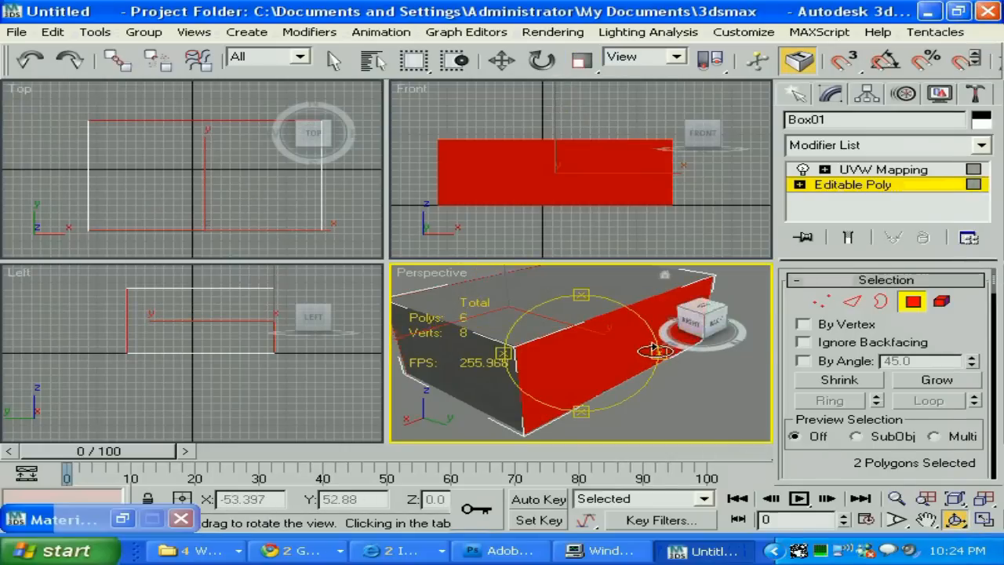
pyautogui.click(51, 519)
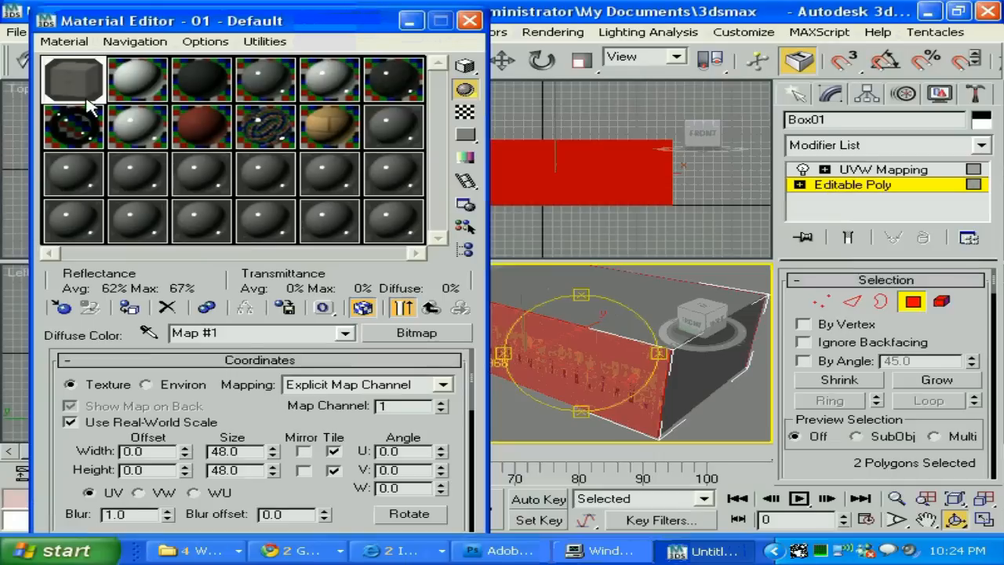
pyautogui.click(129, 306)
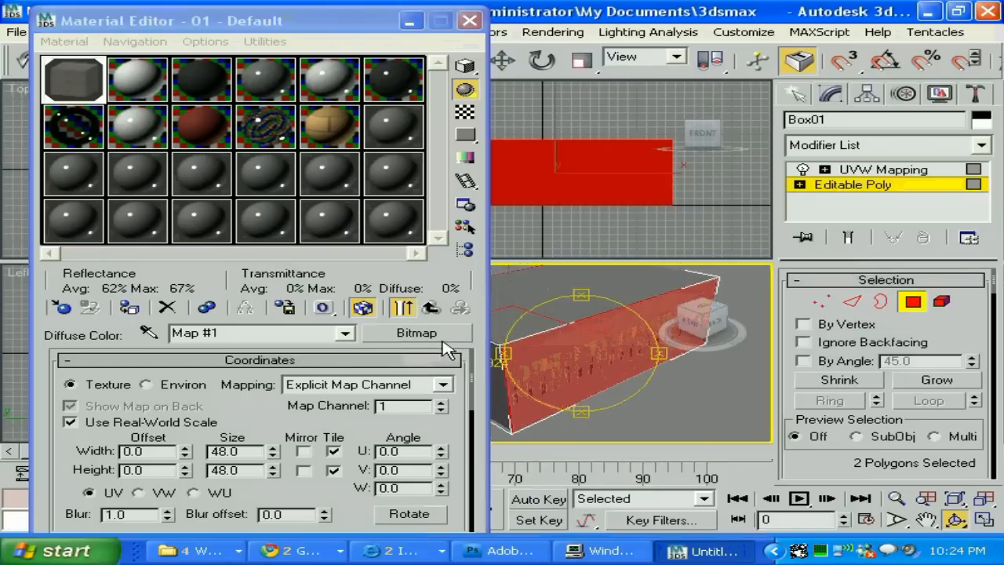
pyautogui.click(884, 169)
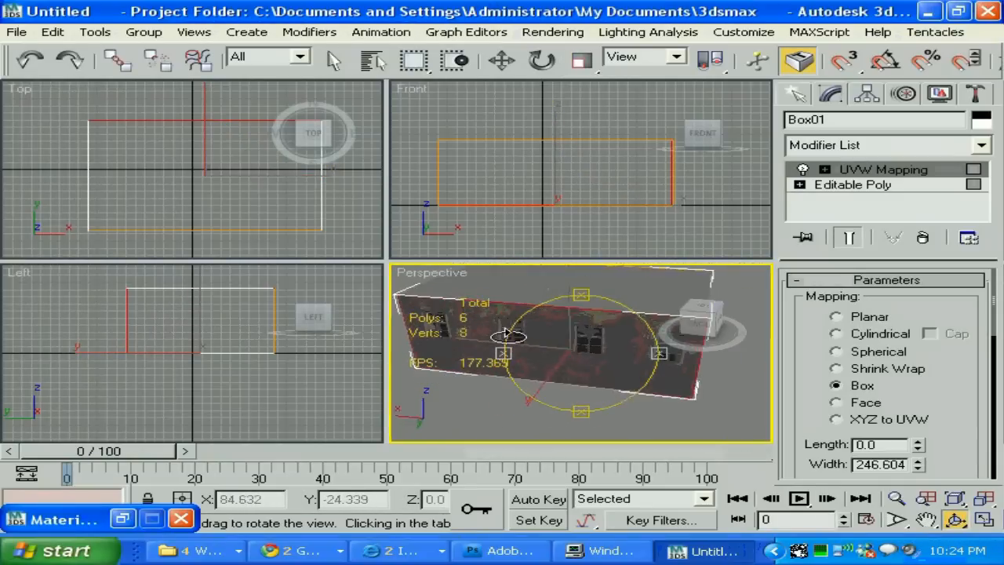
# Render the Perspective view twice, then open the modifier stack menu to collapse it
pyautogui.click(798, 60)
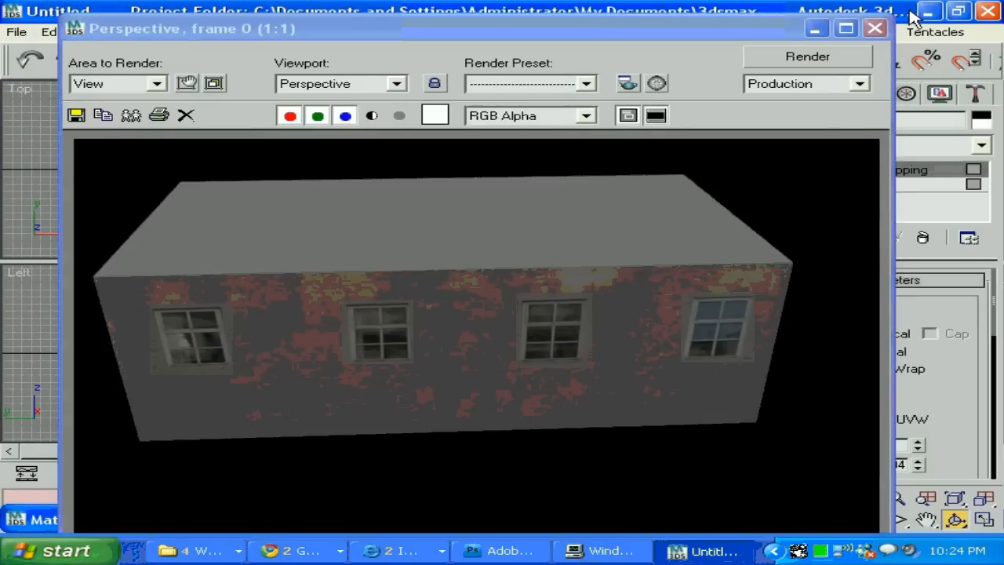
pyautogui.click(874, 29)
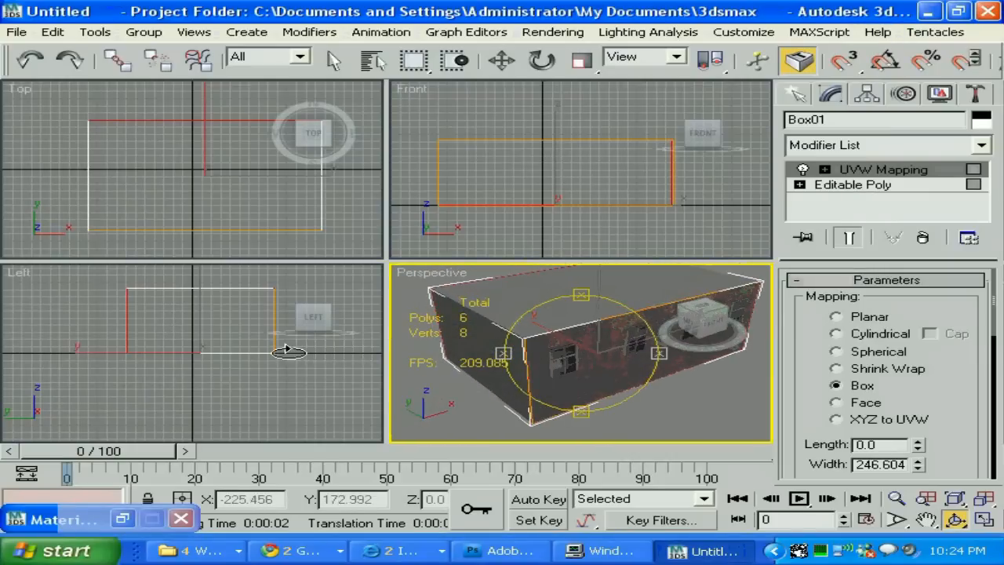
pyautogui.click(808, 56)
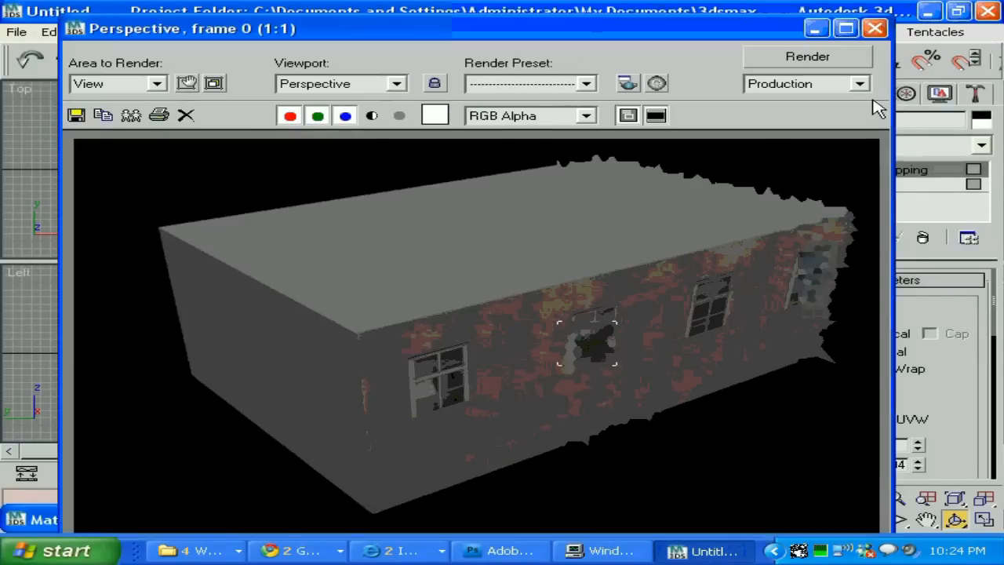
pyautogui.click(875, 28)
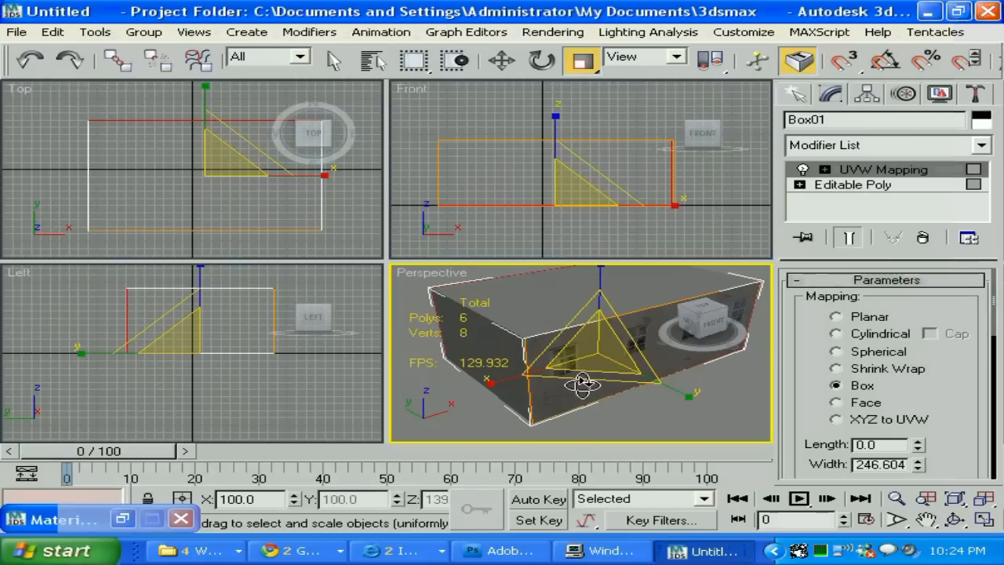
pyautogui.rightClick(580, 384)
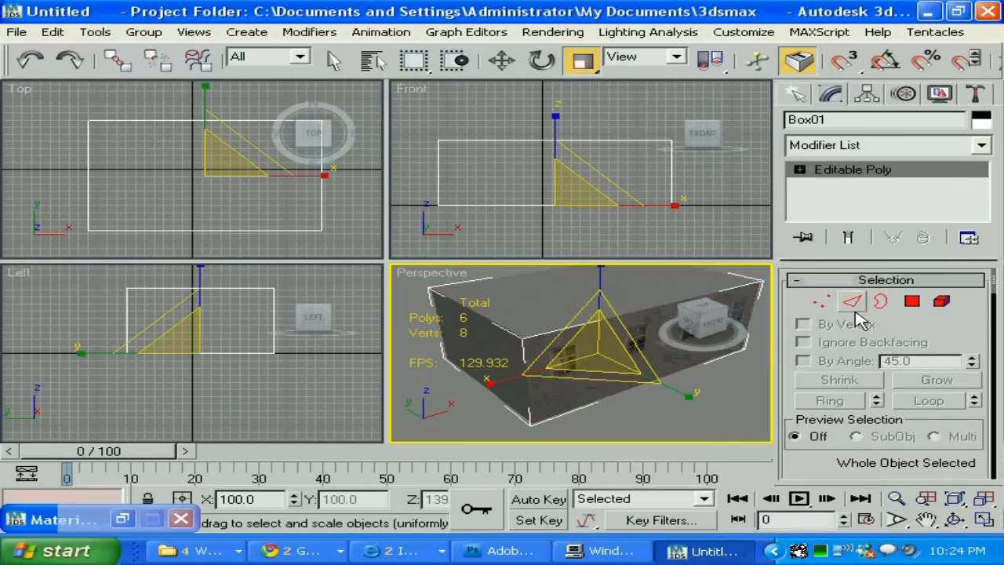
# In Edge mode, select the box's opposite top edges and open the Connect Edges settings
pyautogui.click(853, 301)
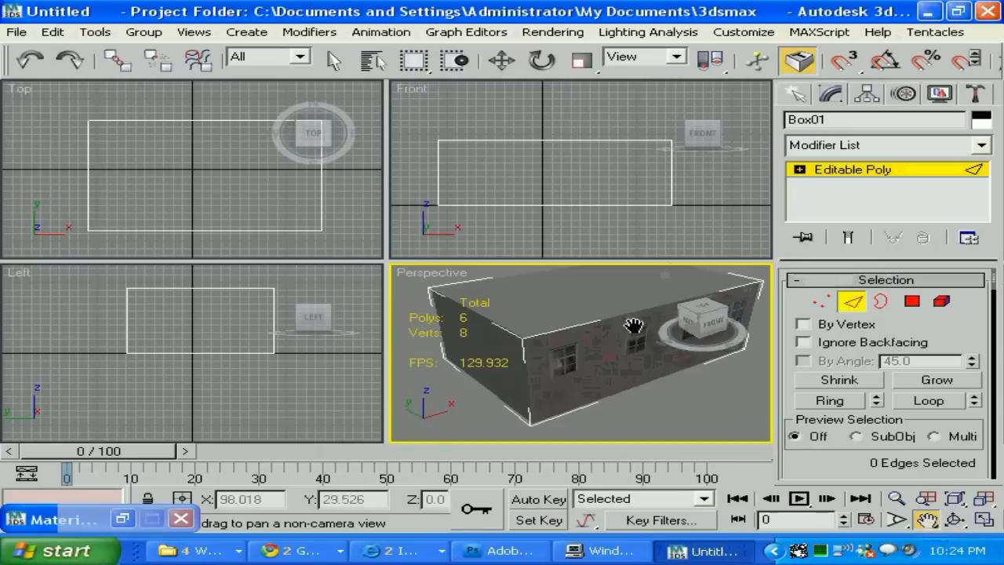
pyautogui.moveTo(633, 326); pyautogui.dragTo(597, 335)
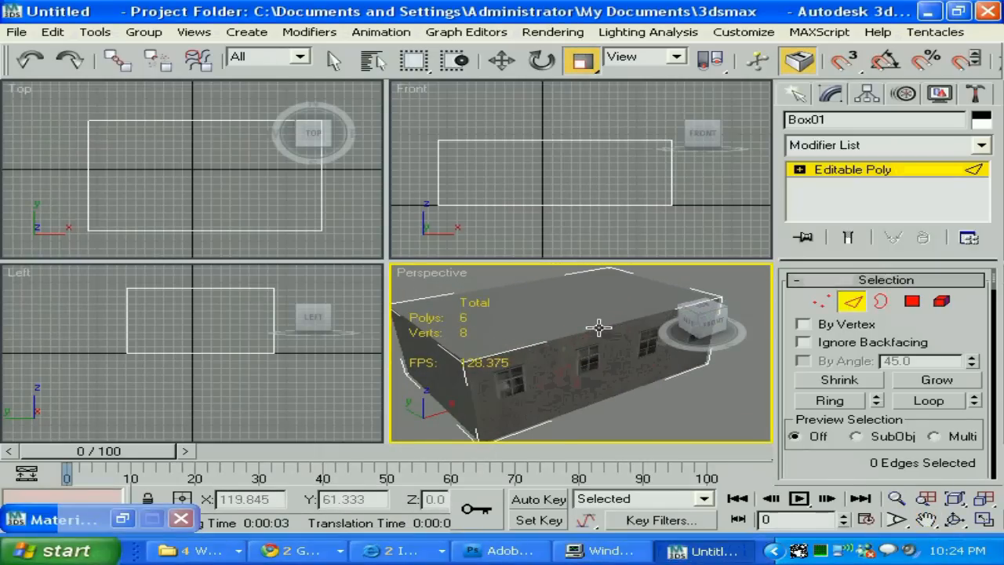
pyautogui.click(521, 348)
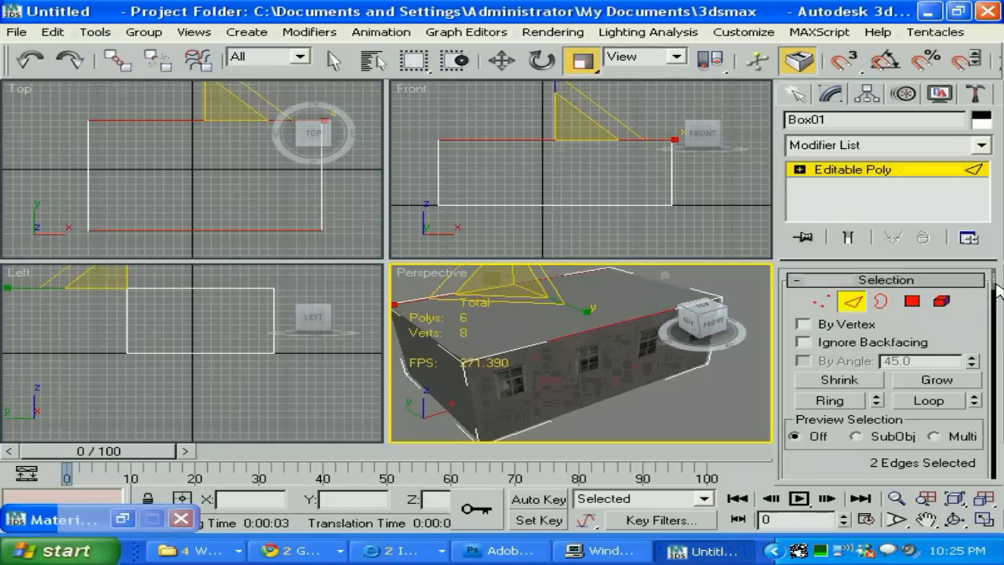
pyautogui.scroll(-3)
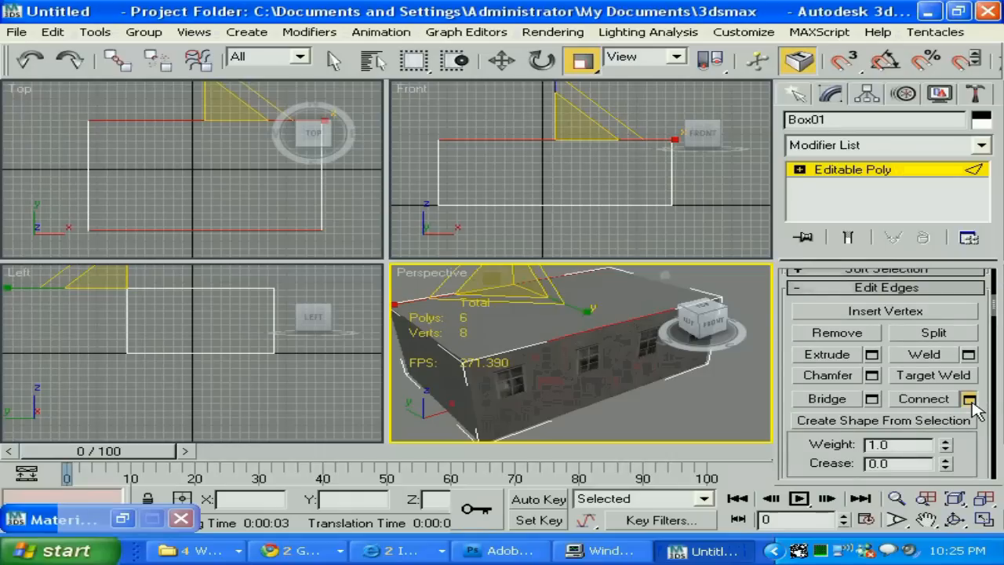
pyautogui.click(969, 398)
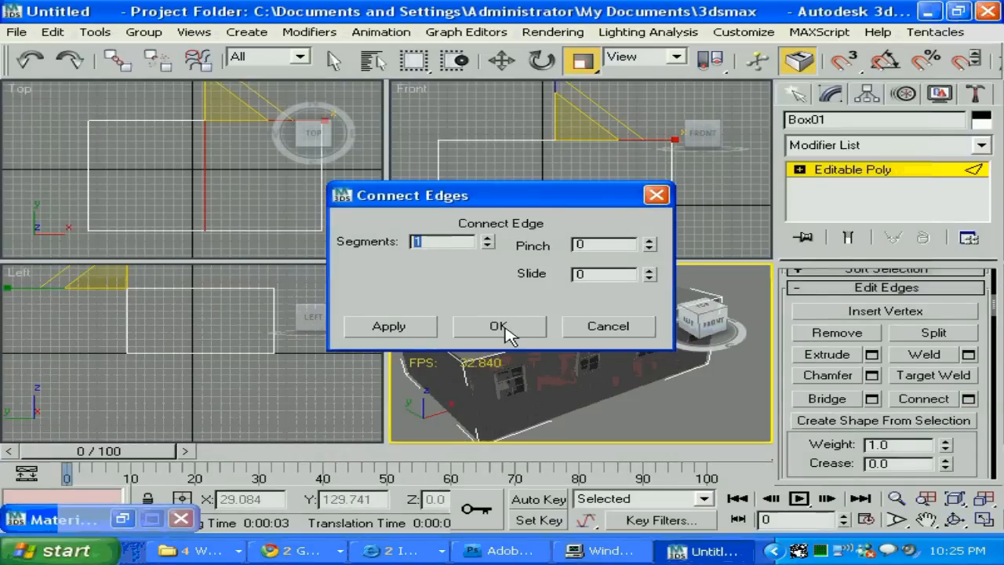
pyautogui.click(499, 326)
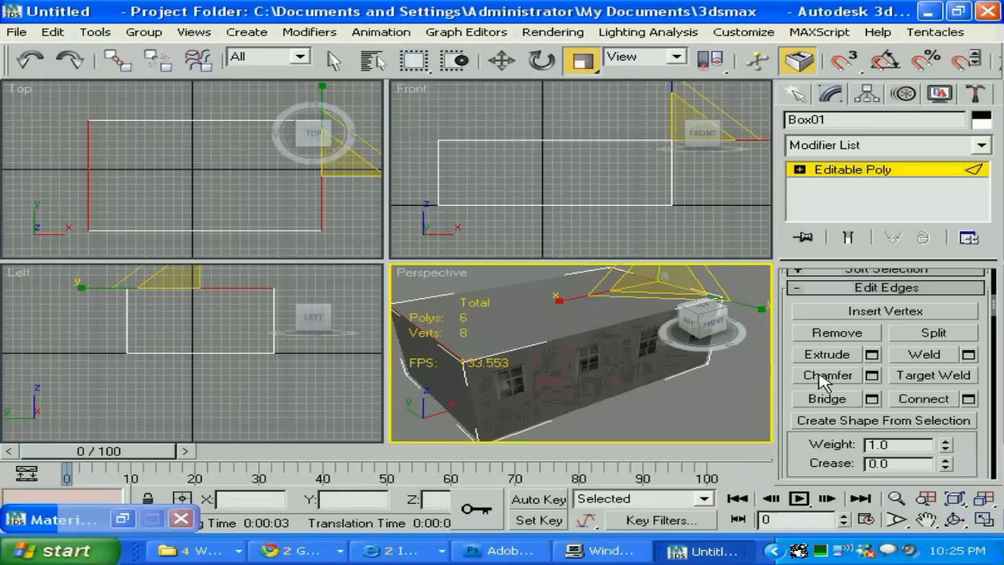
pyautogui.moveTo(934, 424)
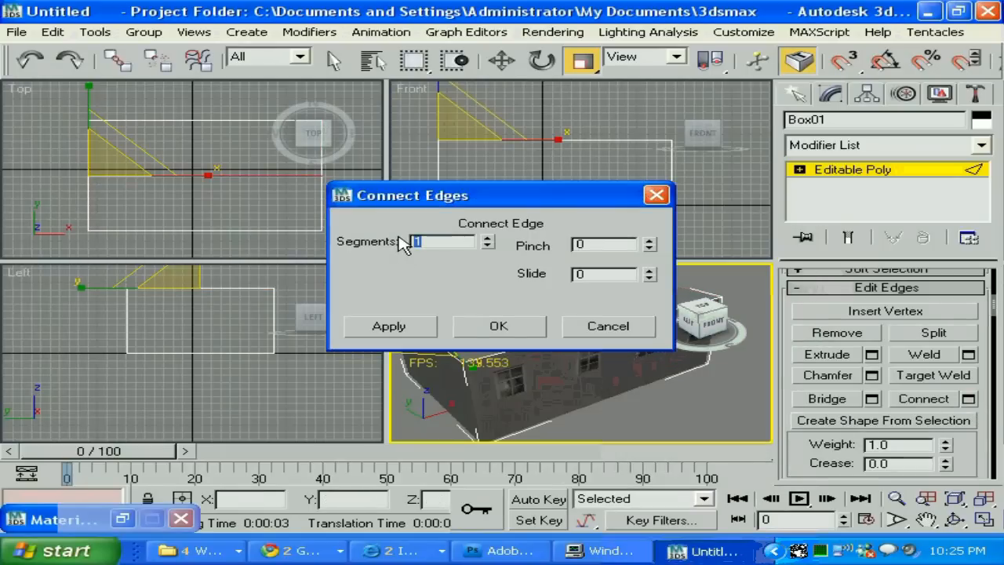
# Connect the top edges with one ridge edge and move it up along Z
pyautogui.click(498, 326)
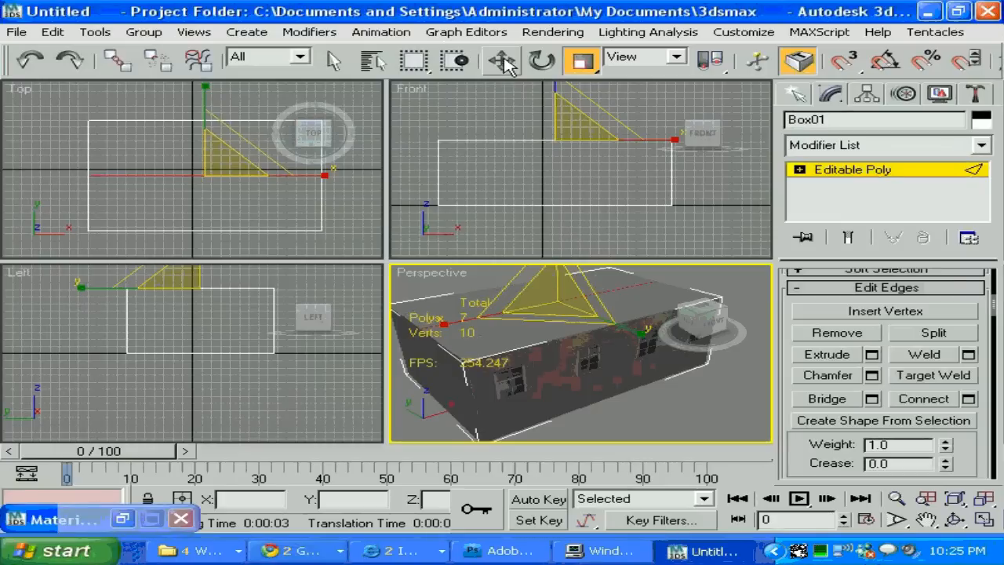
pyautogui.click(502, 61)
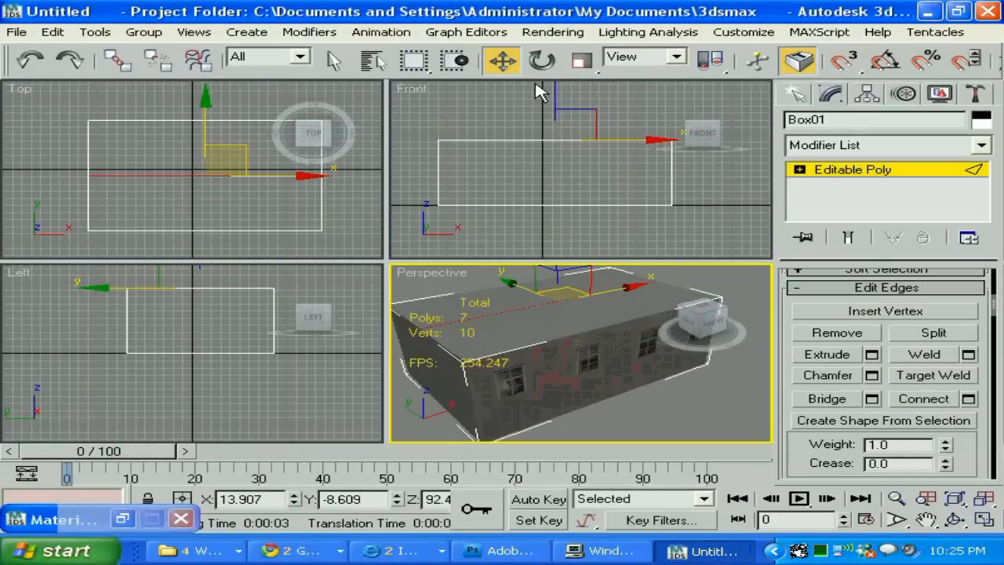
pyautogui.click(555, 91)
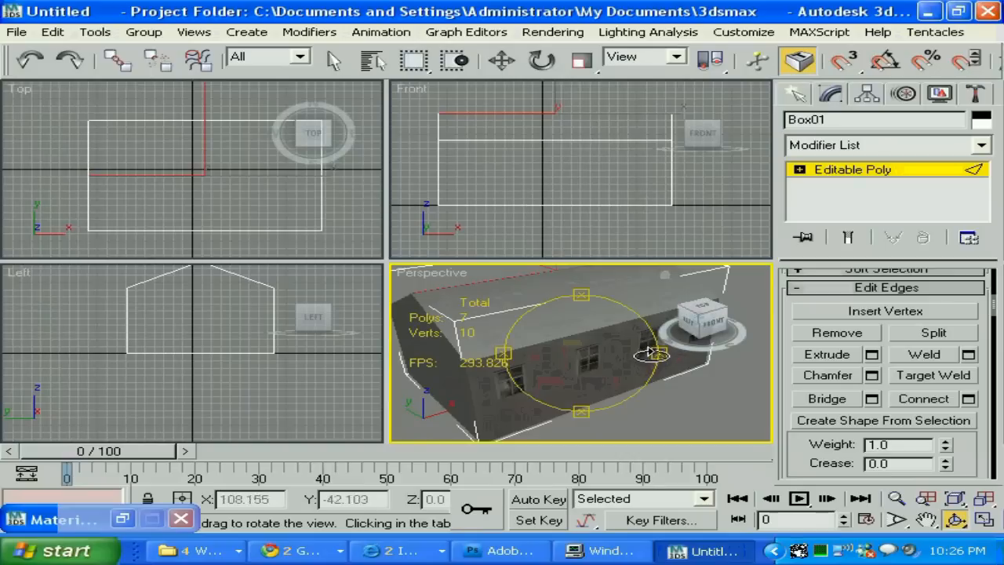
# Orbit around the peaked-roof building, closing the test render, to view the gable and windowed sides
pyautogui.moveTo(652, 353); pyautogui.dragTo(385, 353)
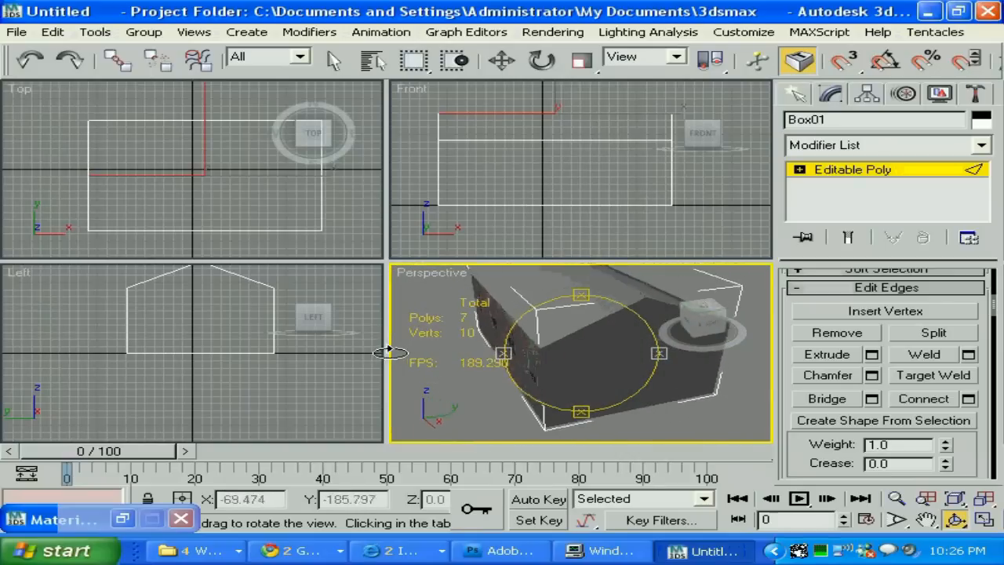
pyautogui.moveTo(389, 352); pyautogui.dragTo(357, 351)
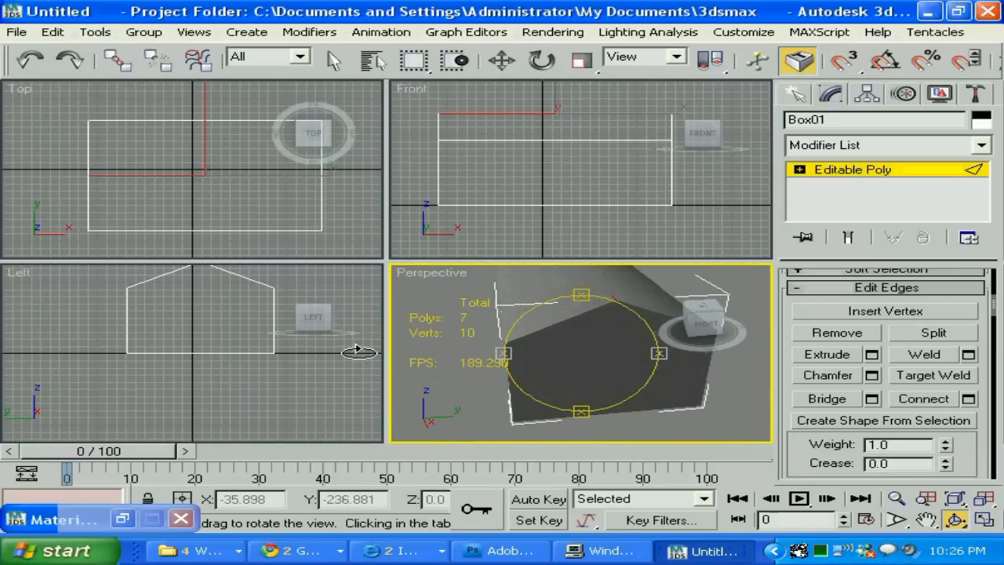
pyautogui.moveTo(357, 349); pyautogui.dragTo(765, 353)
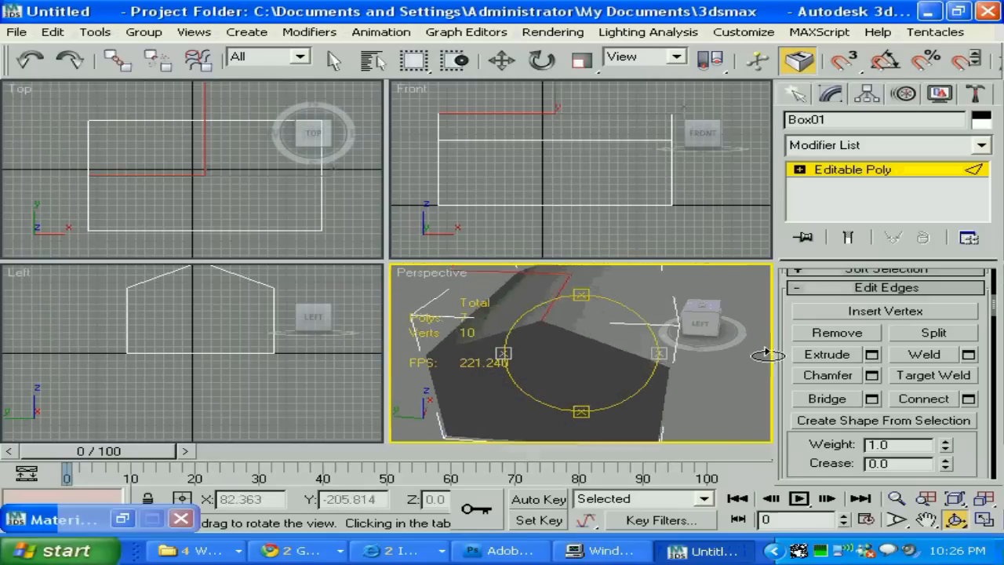
pyautogui.moveTo(769, 353); pyautogui.dragTo(643, 369)
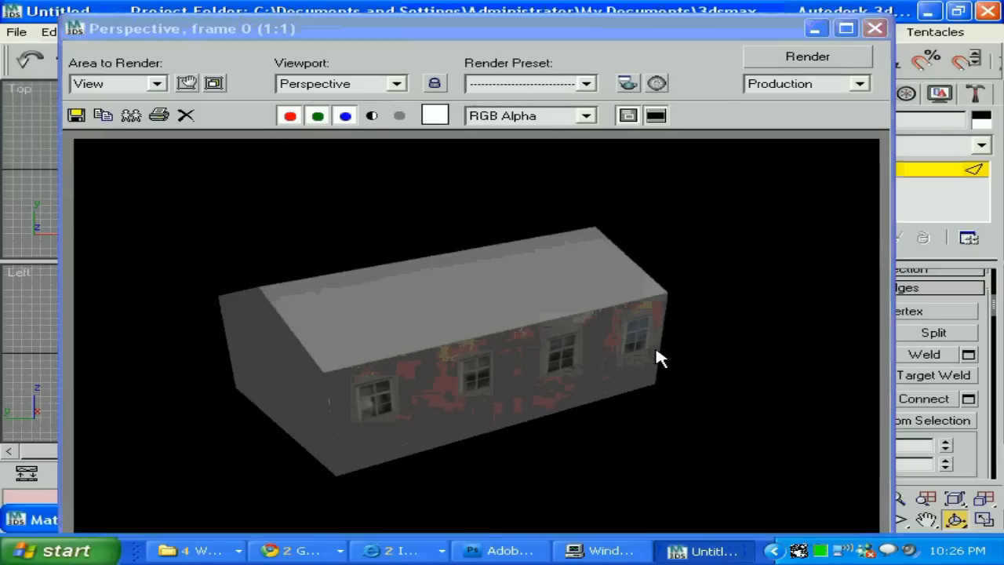
pyautogui.click(875, 29)
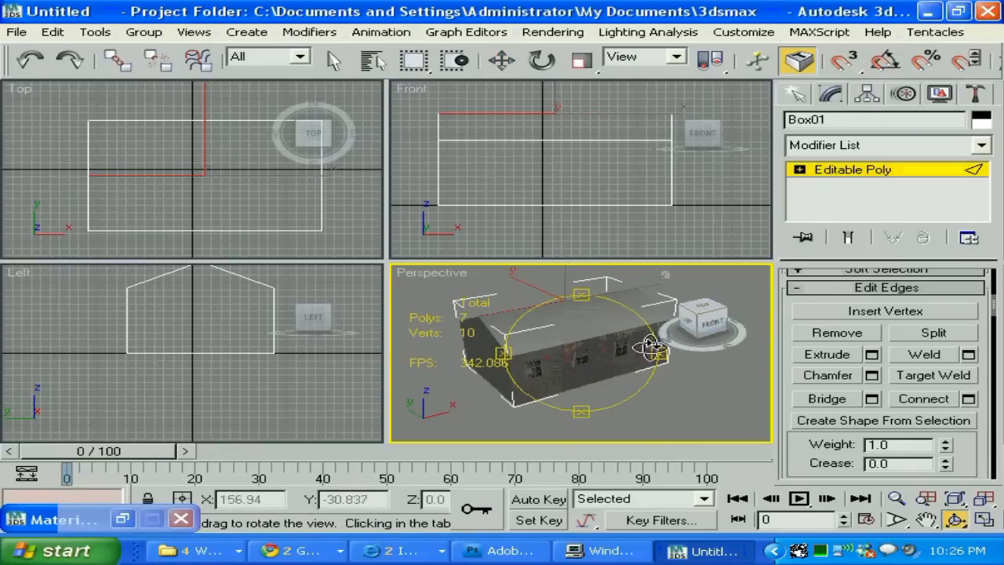
pyautogui.moveTo(651, 345); pyautogui.dragTo(463, 357)
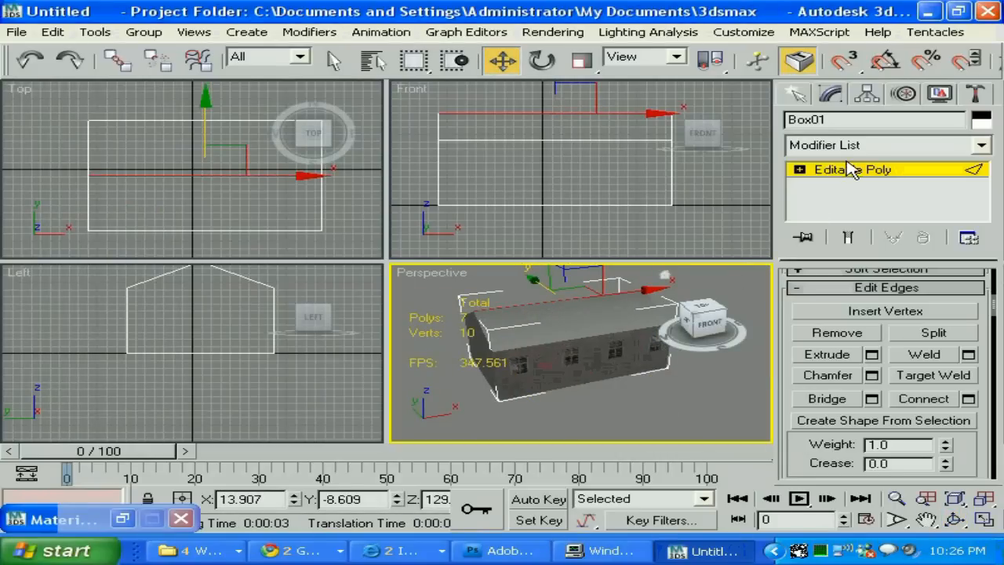
pyautogui.moveTo(890, 145)
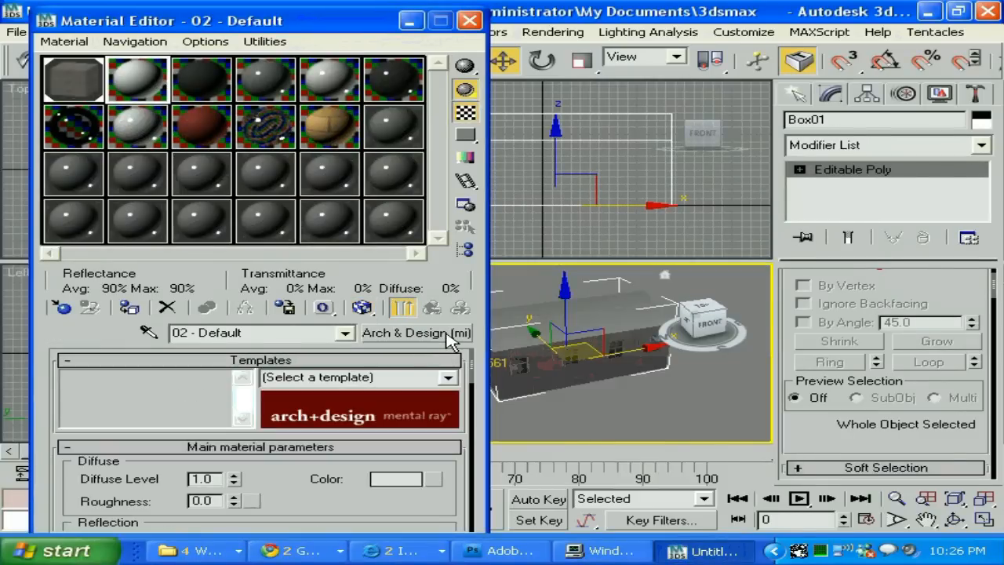
# Load roof.jpg as a Bitmap into the second material's Diffuse map slot
pyautogui.click(415, 332)
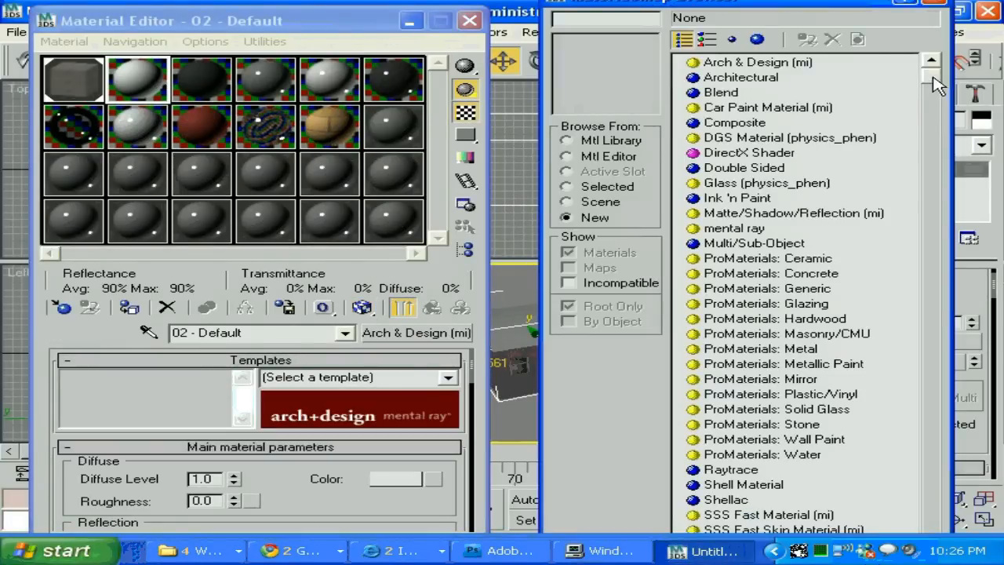
pyautogui.scroll(-3)
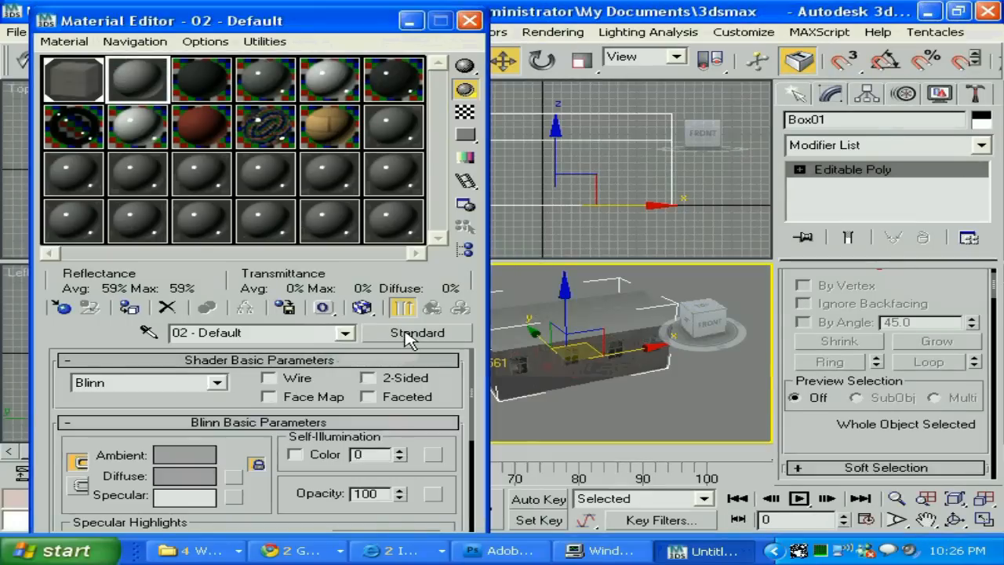
pyautogui.click(416, 332)
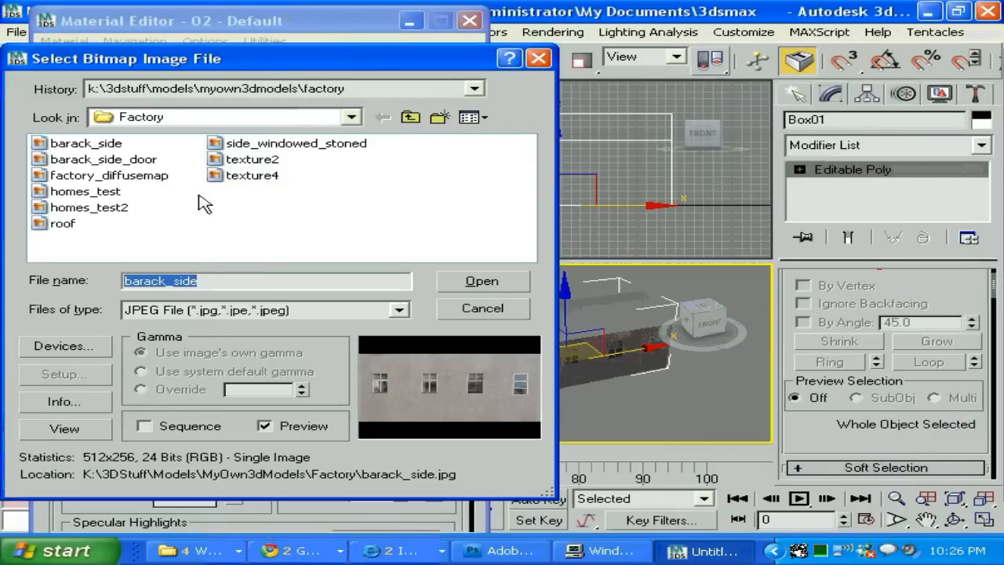
pyautogui.click(62, 223)
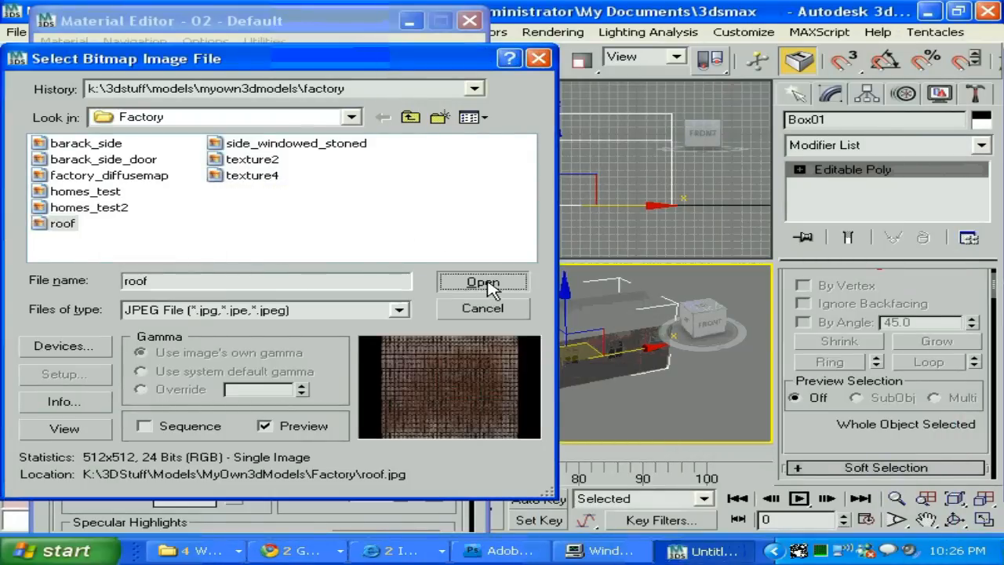
pyautogui.click(483, 281)
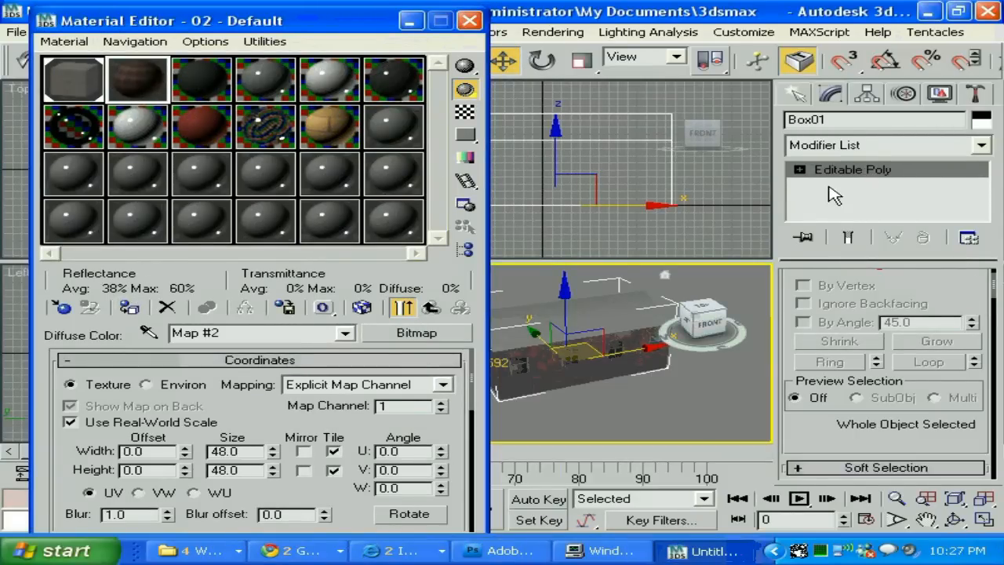
pyautogui.click(799, 169)
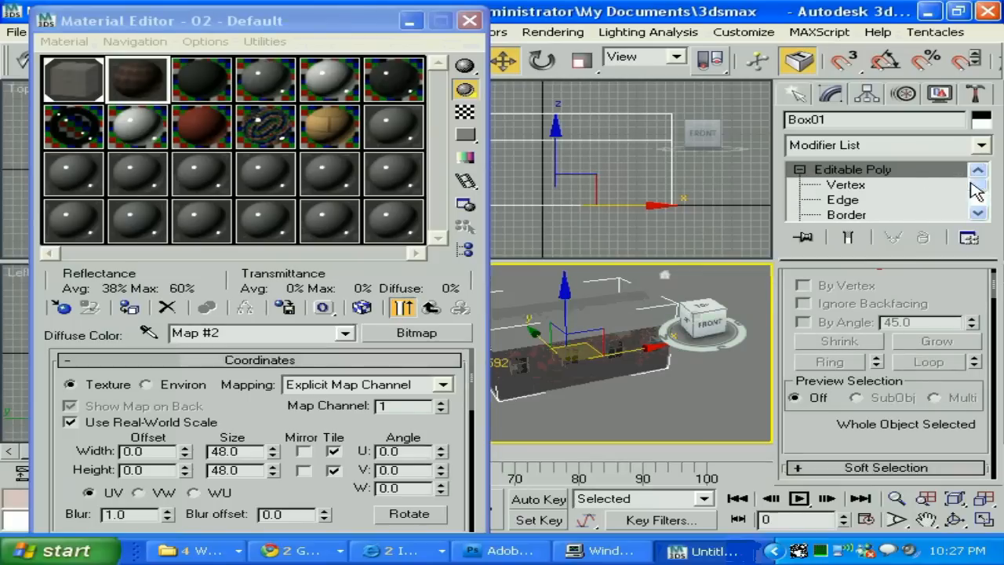
# Switch to Polygon level for the roof faces and close the tiled-roof test render
pyautogui.click(851, 199)
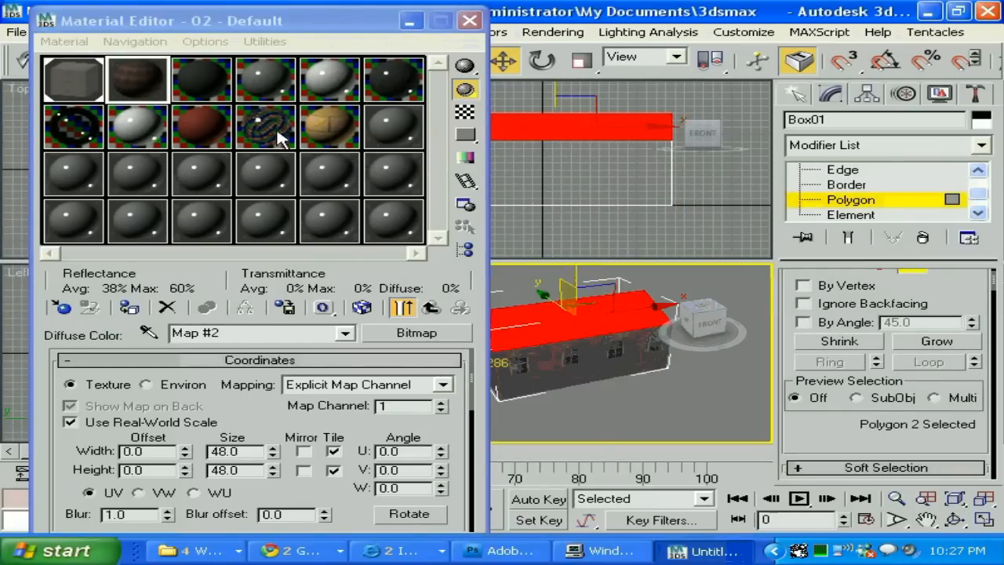
pyautogui.moveTo(129, 306)
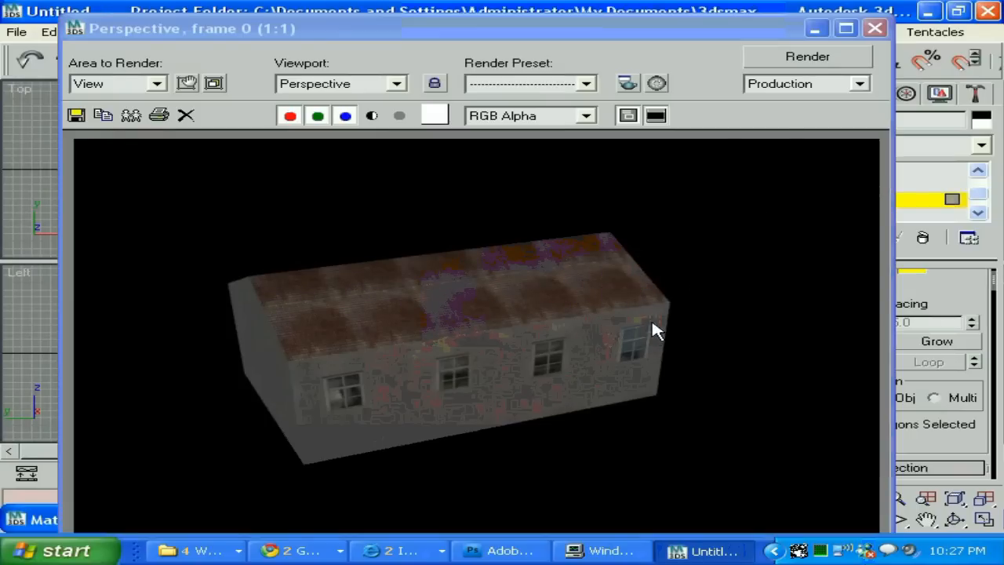
pyautogui.click(874, 29)
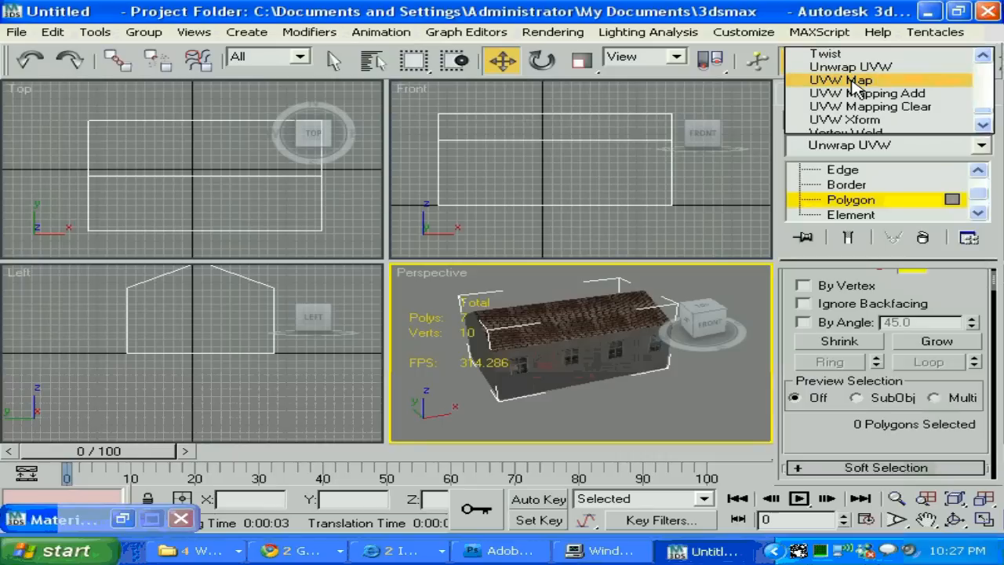
# Apply a Box-mapped UVW Map modifier to the roof faces and test-render the view
pyautogui.click(841, 80)
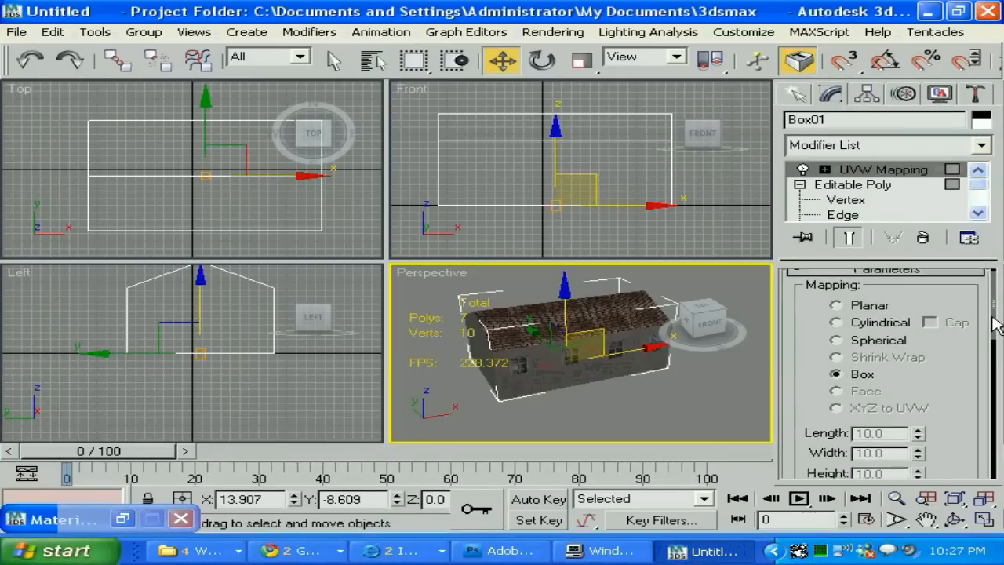
pyautogui.scroll(-3)
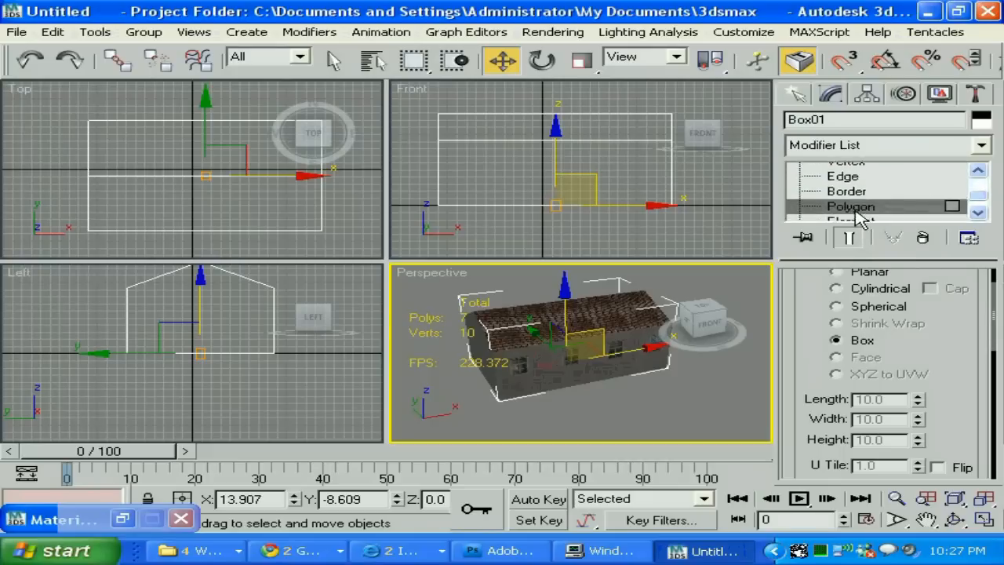
pyautogui.click(850, 207)
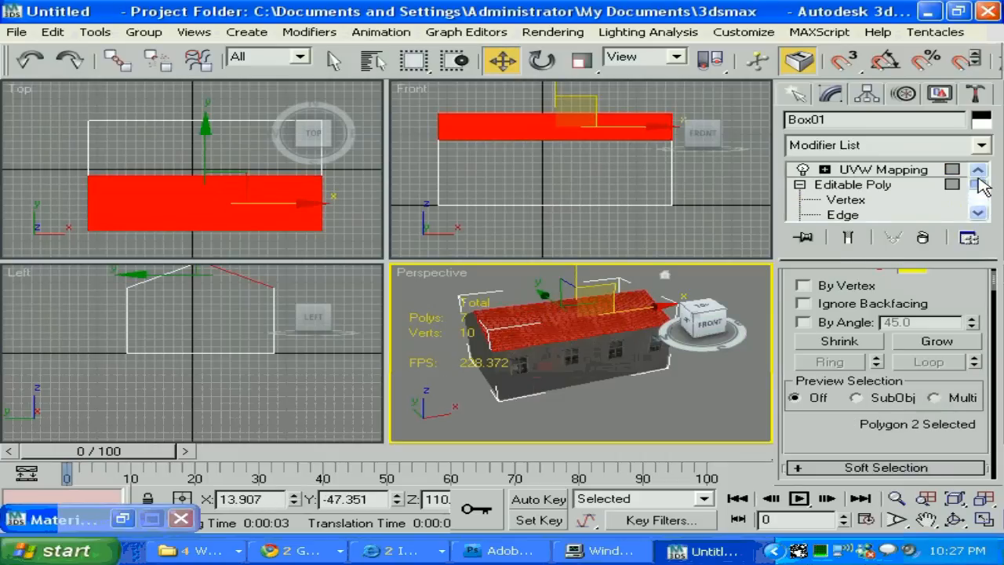
pyautogui.click(884, 169)
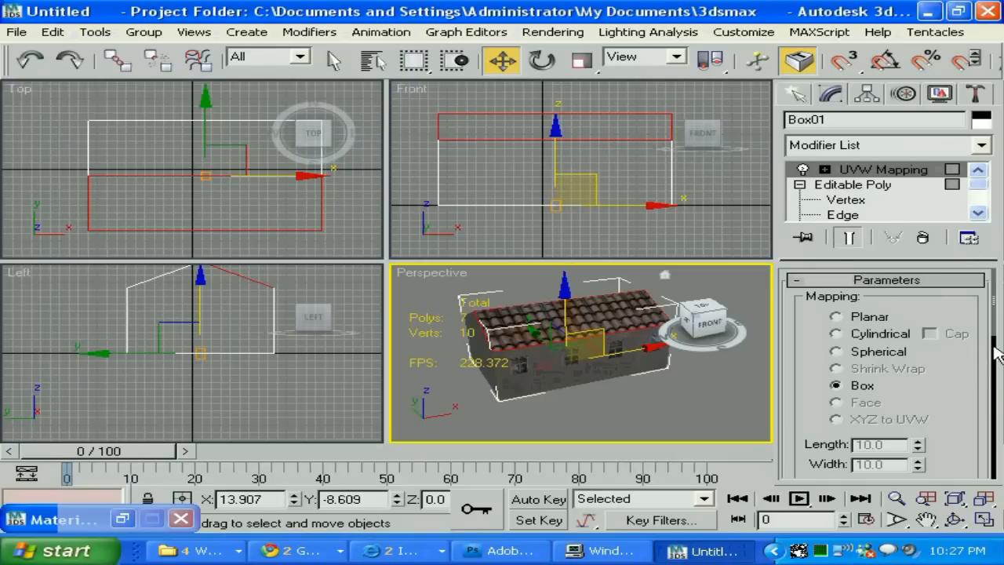
pyautogui.scroll(-3)
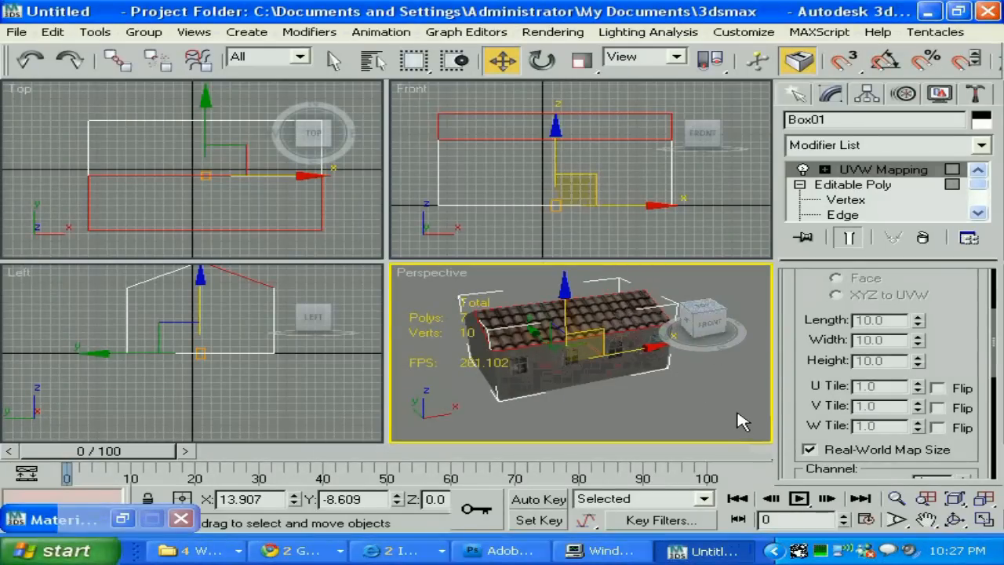
pyautogui.click(798, 60)
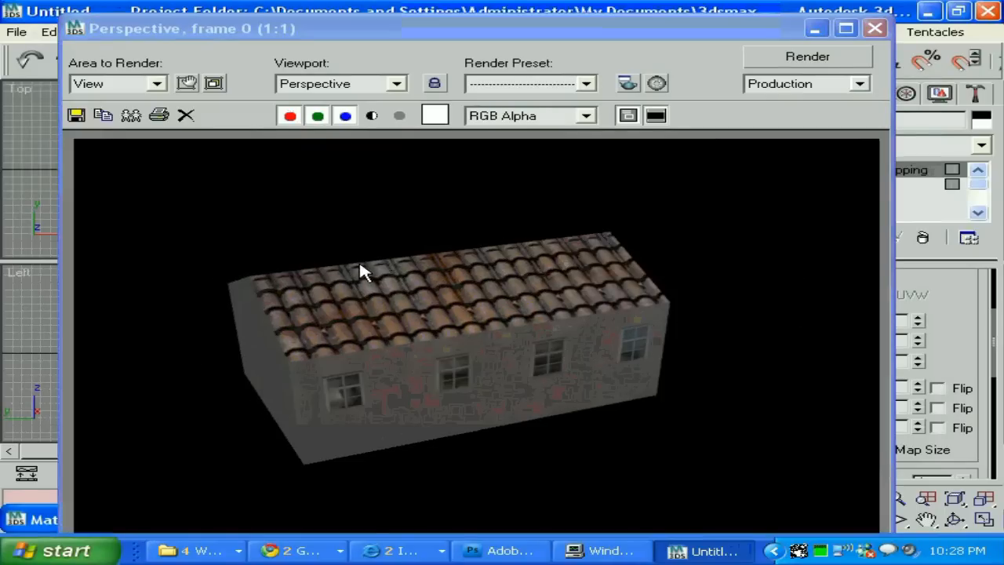
pyautogui.moveTo(876, 29)
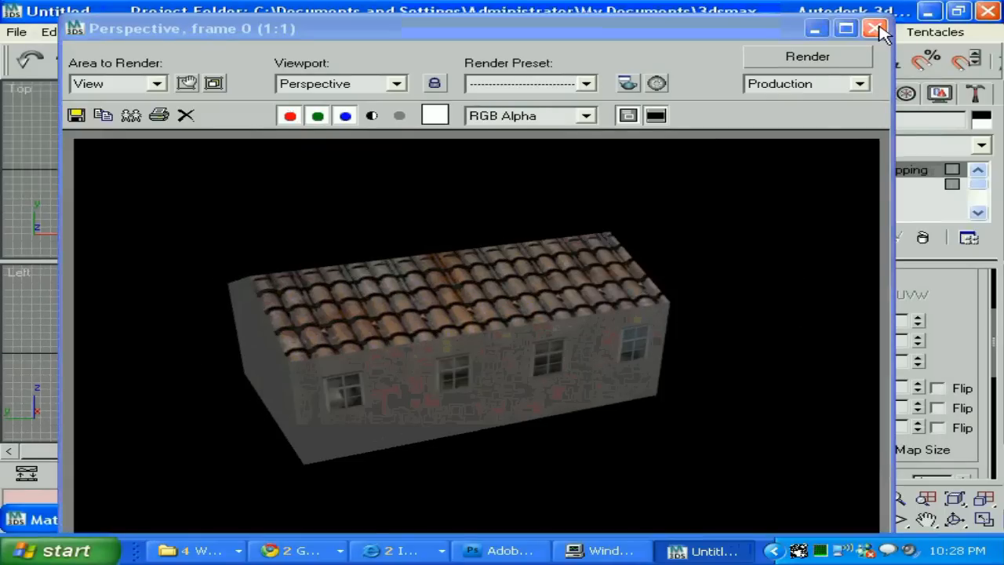
# Set the roof mapping's U Tile and V Tile to 55
pyautogui.click(876, 28)
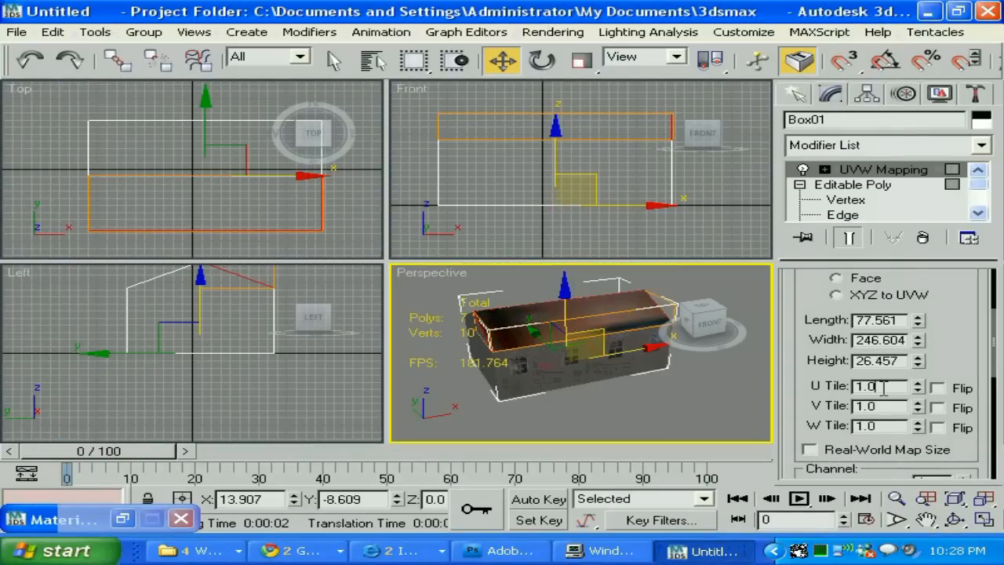
pyautogui.tripleClick(879, 386)
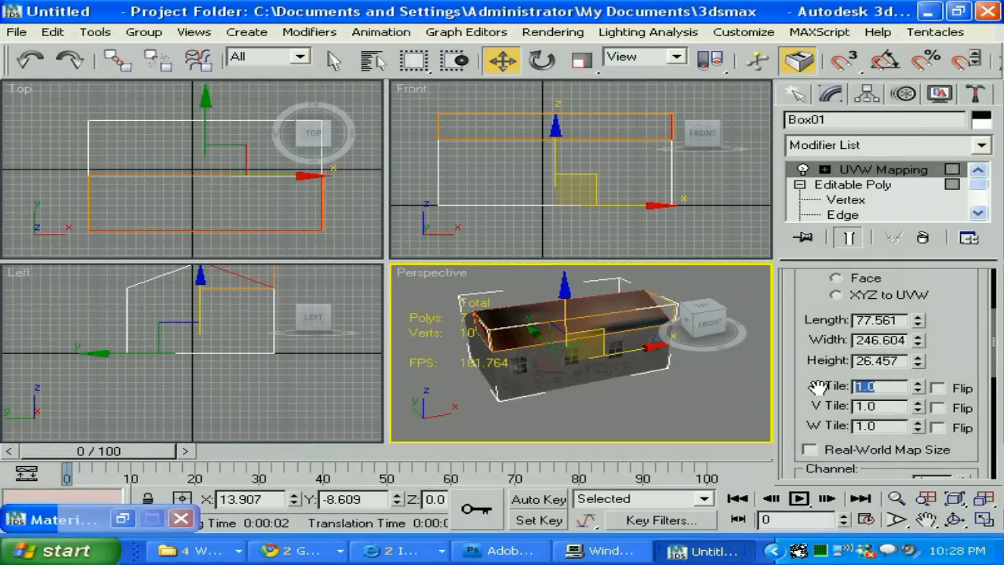
pyautogui.write('55')
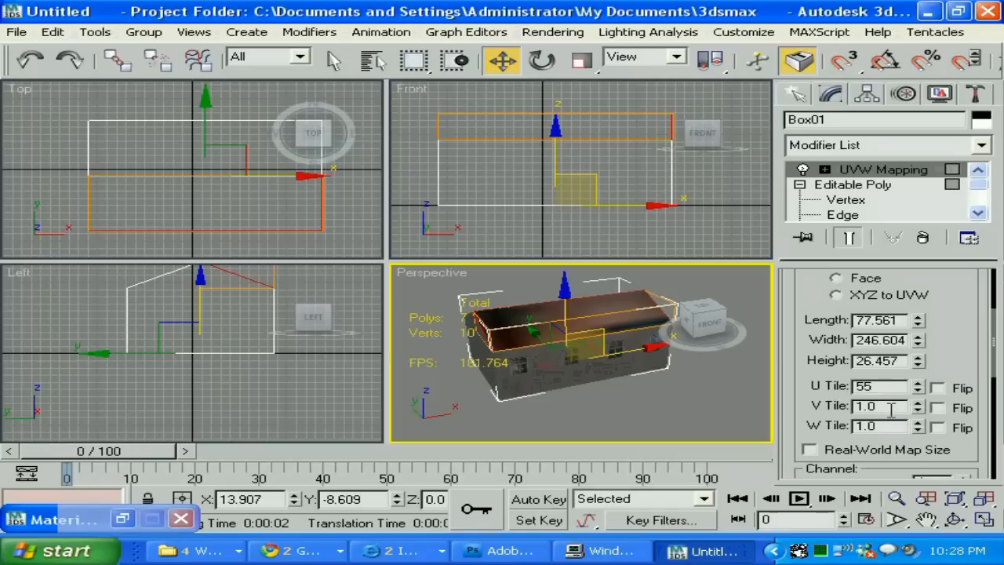
pyautogui.write('55.0')
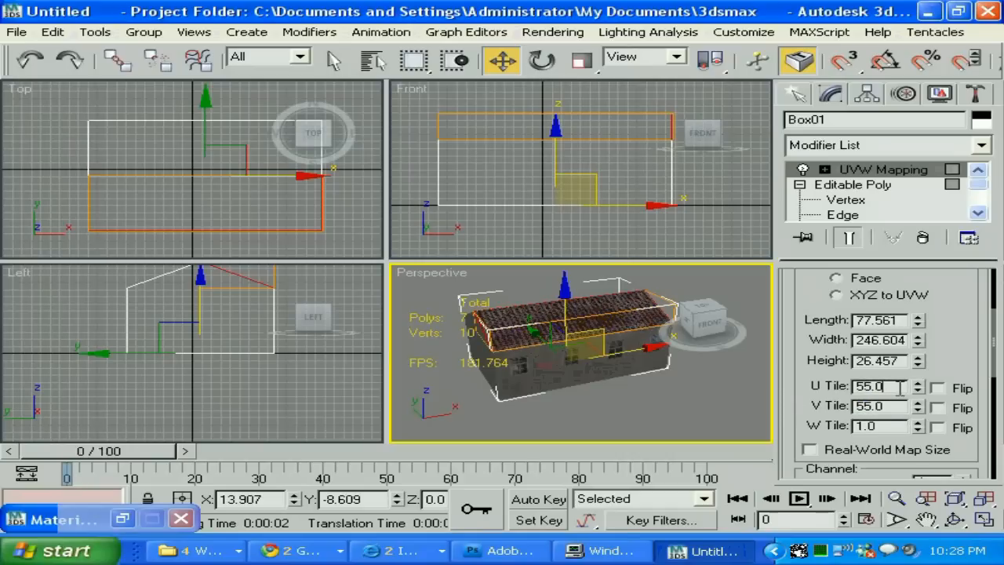
pyautogui.rightClick(581, 353)
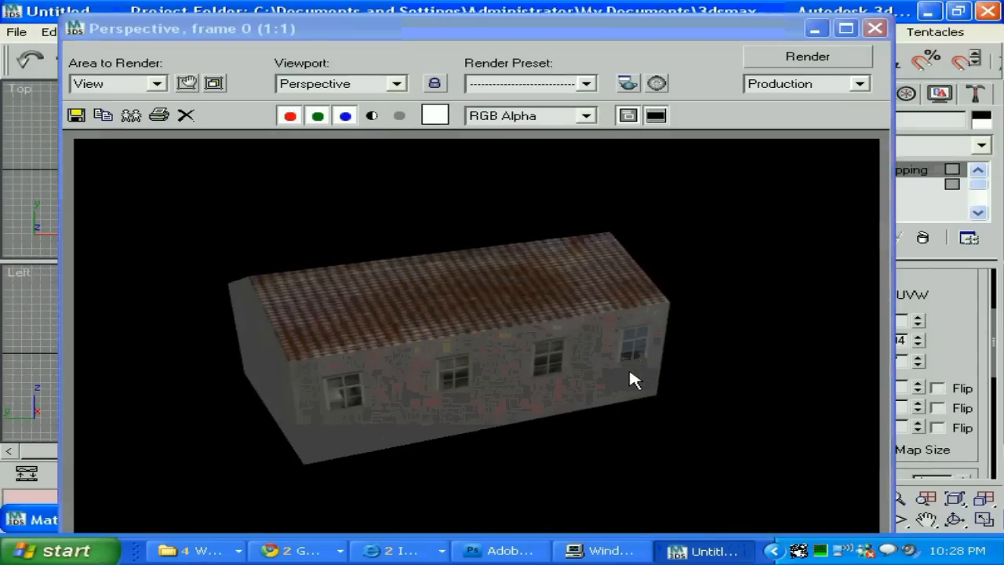
# Close the test render showing the densely tiled roof and return to the viewports
pyautogui.click(875, 28)
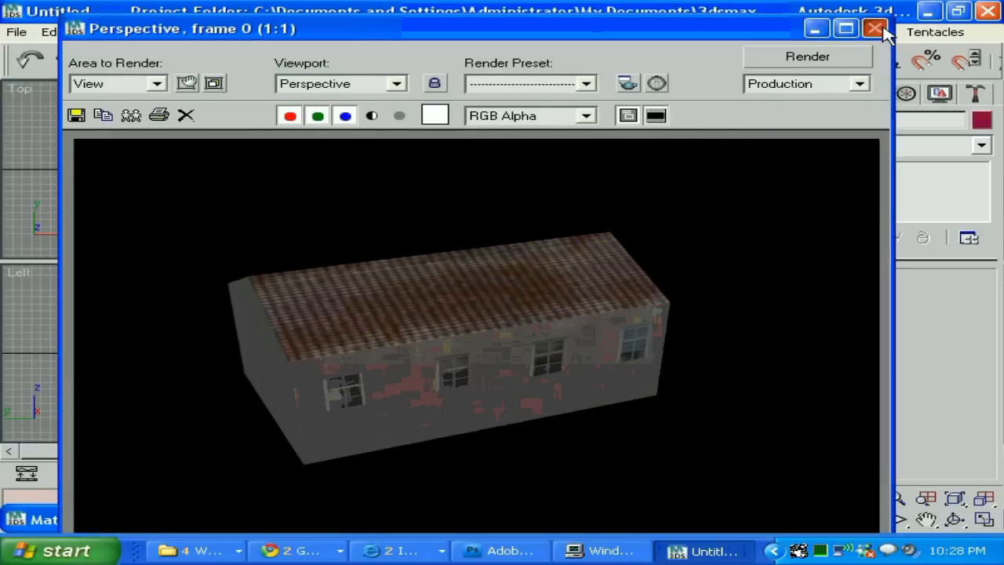
pyautogui.click(874, 29)
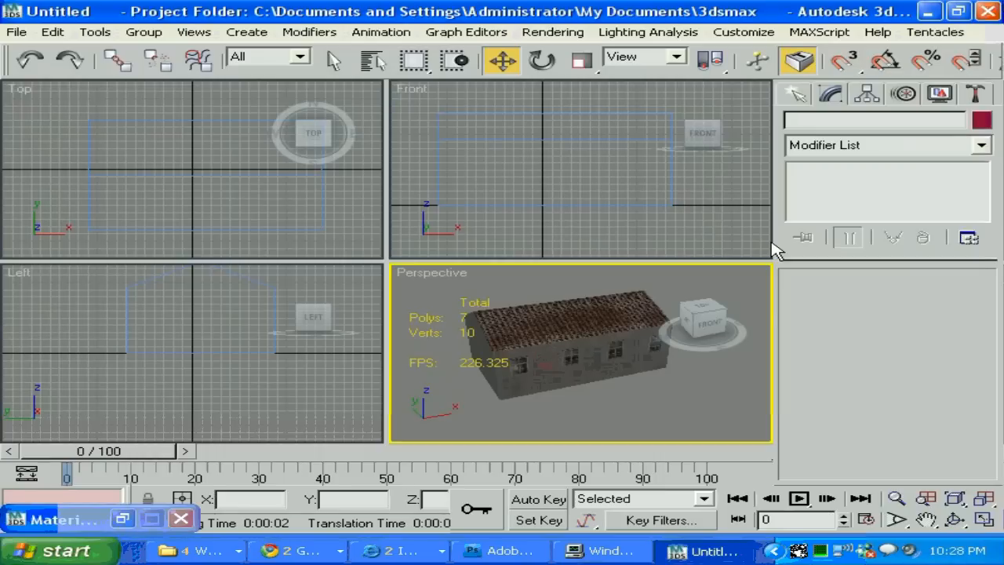
pyautogui.moveTo(859, 109)
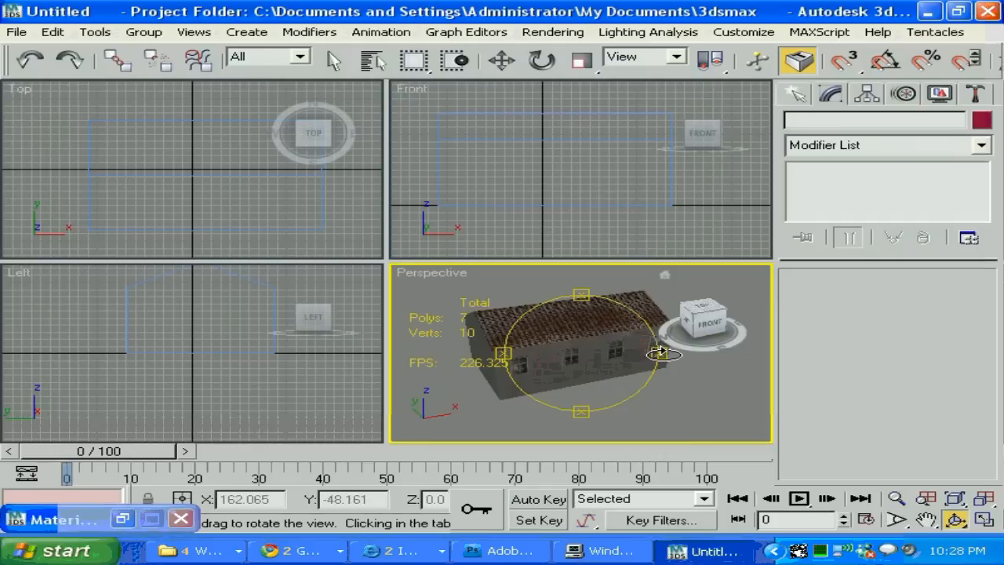
# Orbit toward the gable end and render the Box-mapped barracks from that angle
pyautogui.moveTo(666, 355); pyautogui.dragTo(698, 378)
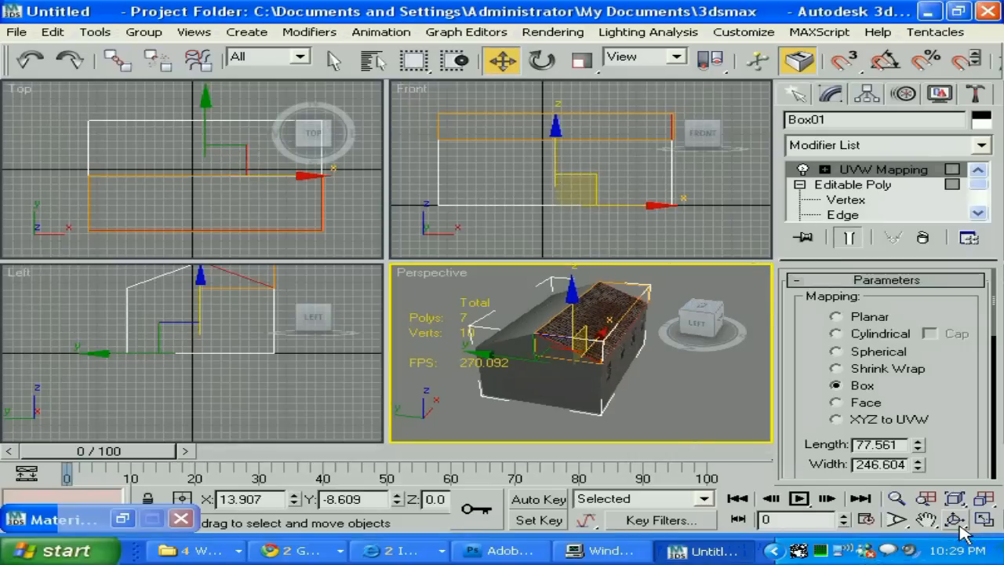
pyautogui.moveTo(588, 353); pyautogui.dragTo(706, 353)
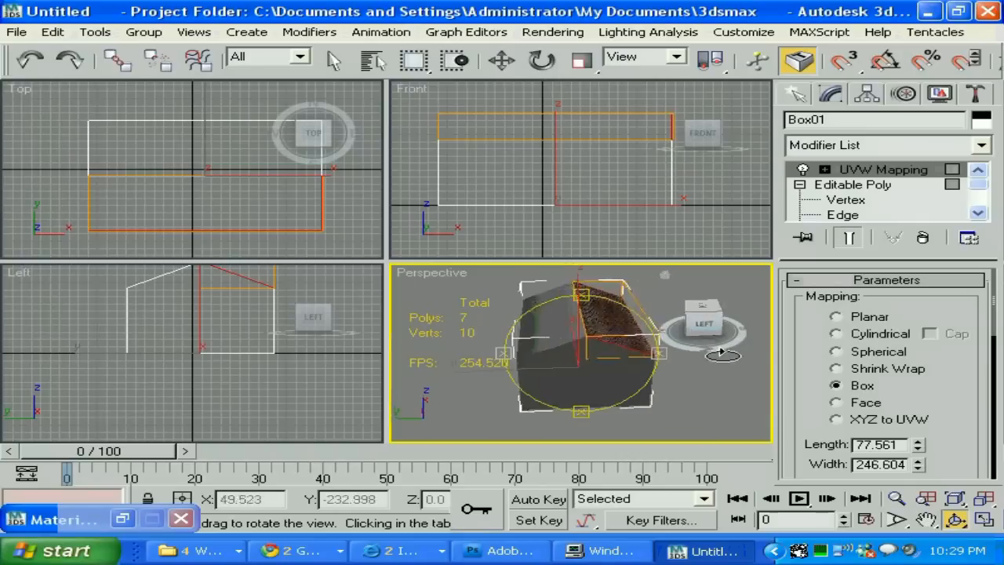
pyautogui.click(501, 61)
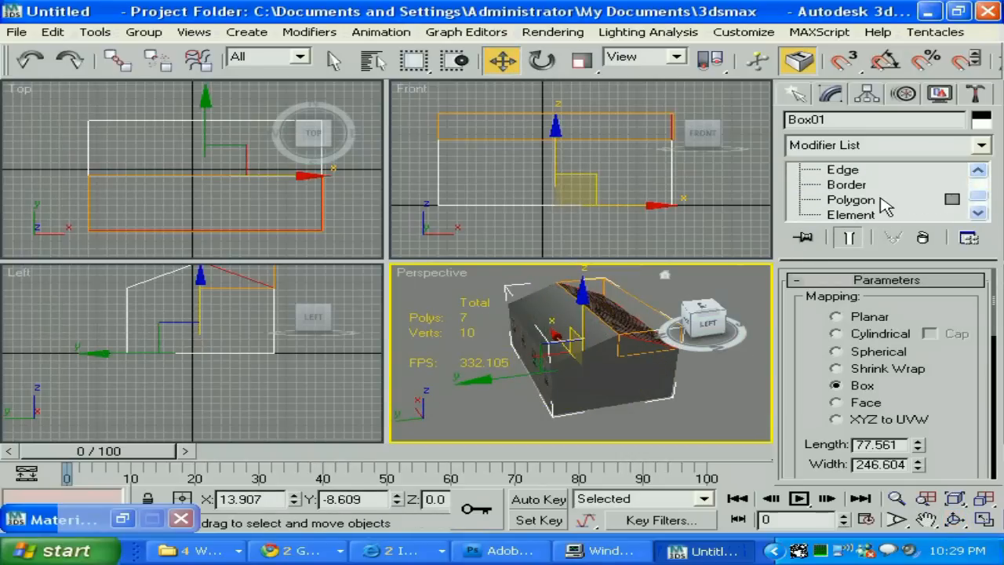
pyautogui.click(851, 199)
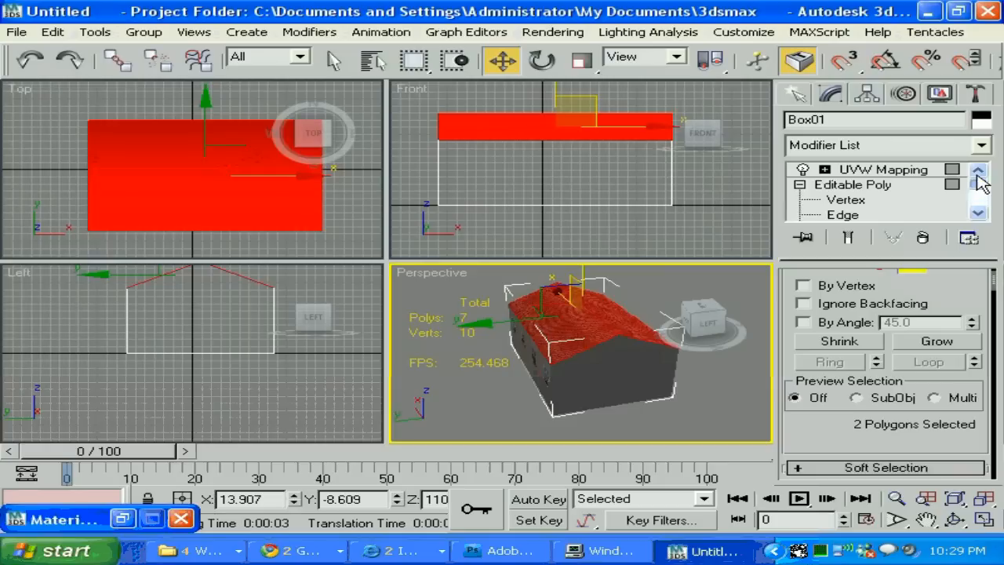
pyautogui.click(884, 168)
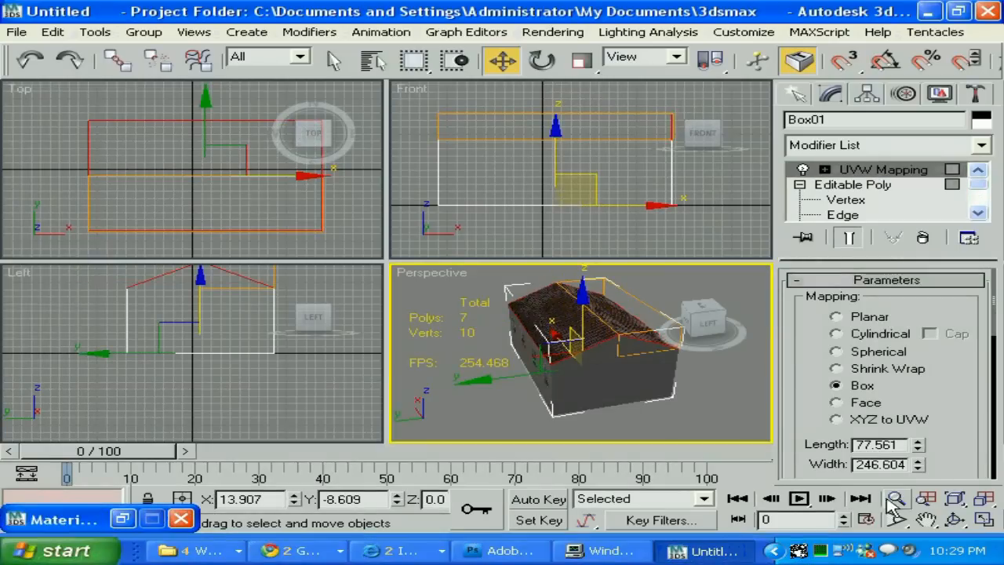
pyautogui.click(955, 520)
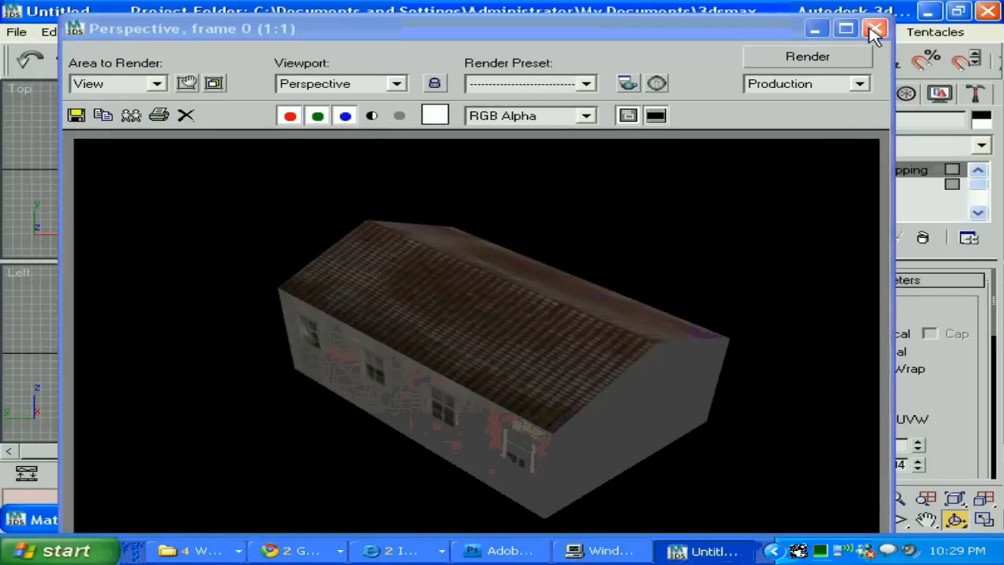
# Dismiss the opposite-side render previews, back to the tiled-roof building in the viewports
pyautogui.click(875, 28)
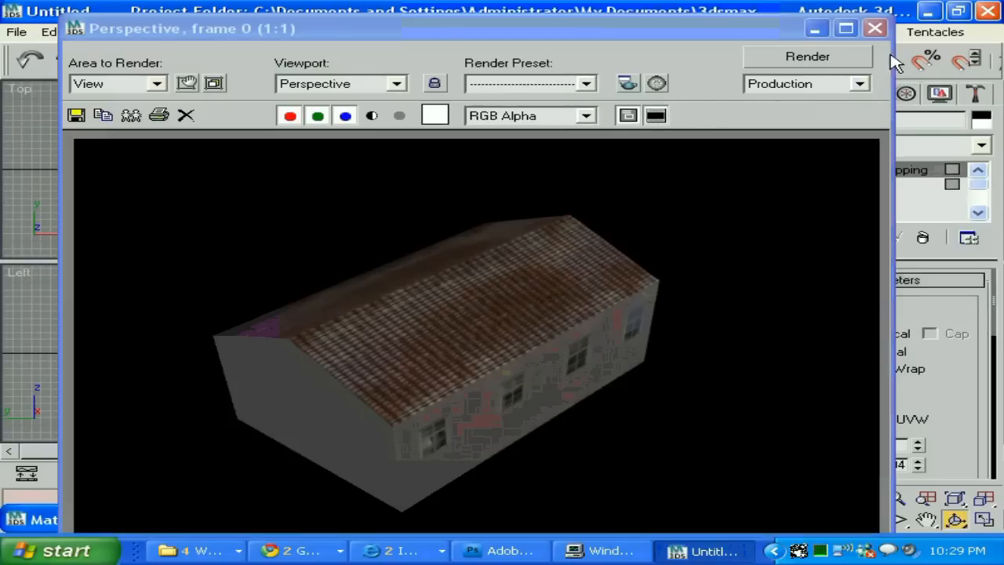
pyautogui.moveTo(876, 28)
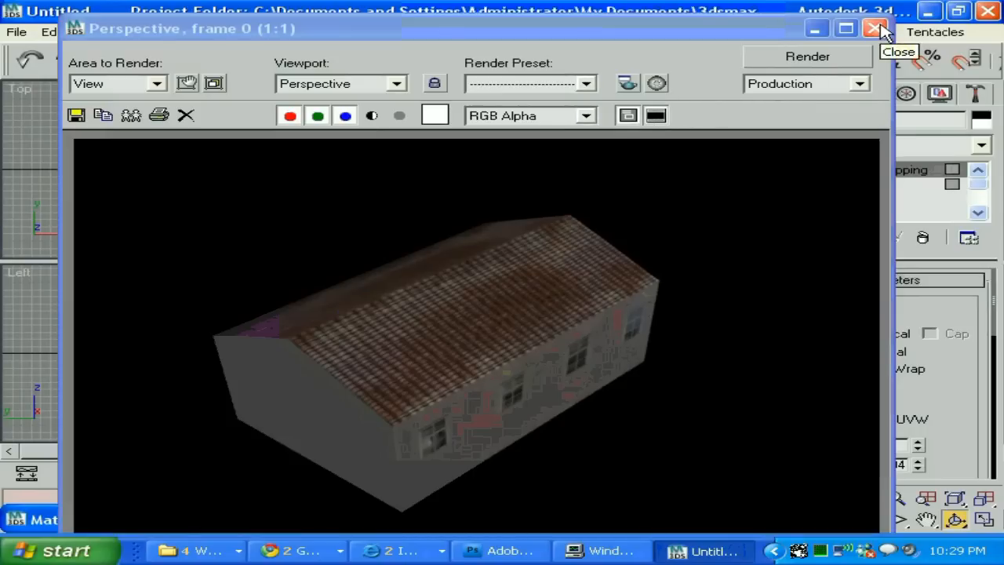
pyautogui.click(873, 28)
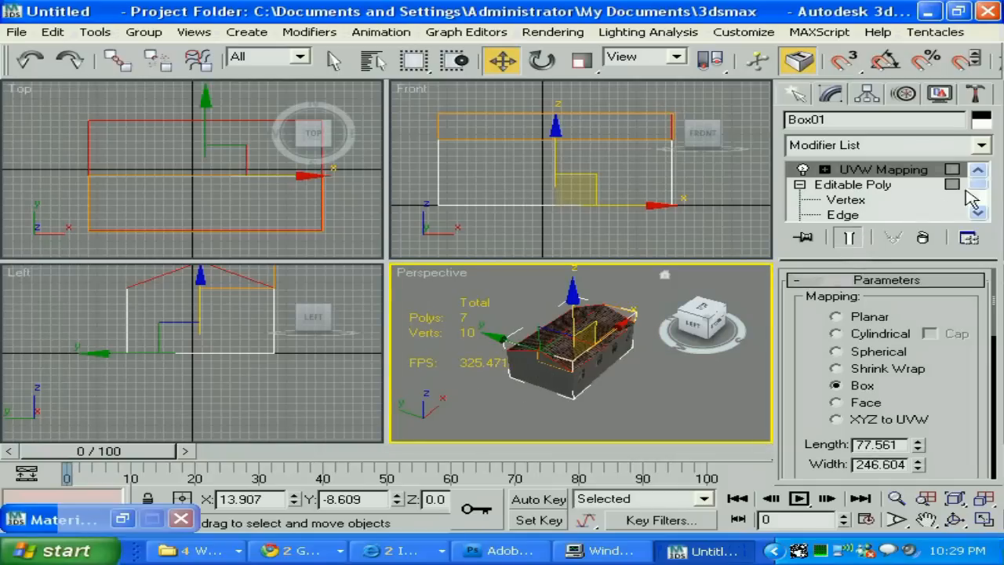
# Collapse the roof's UVW mapping into the editable poly and switch to Edge level
pyautogui.click(850, 199)
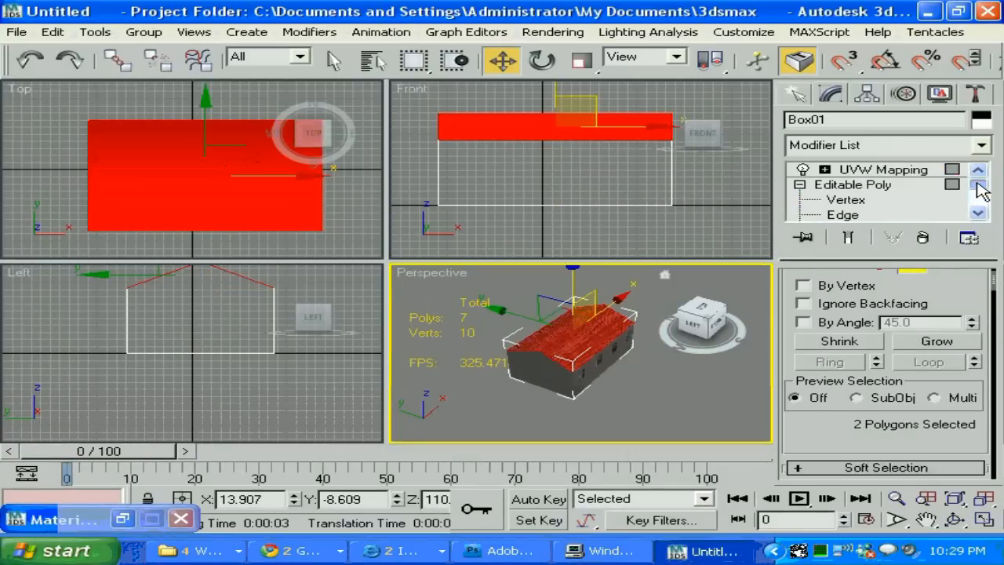
pyautogui.rightClick(549, 361)
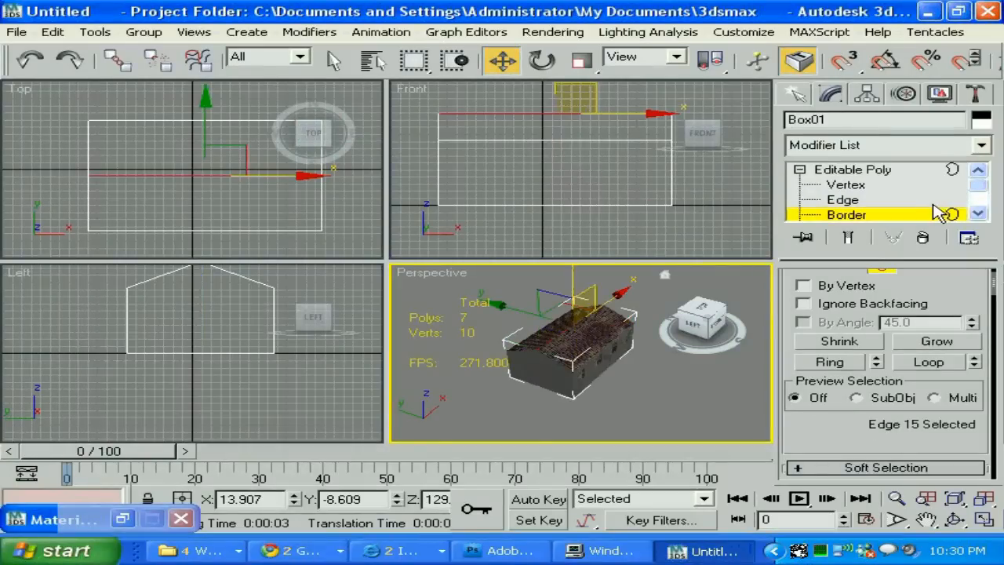
pyautogui.click(850, 199)
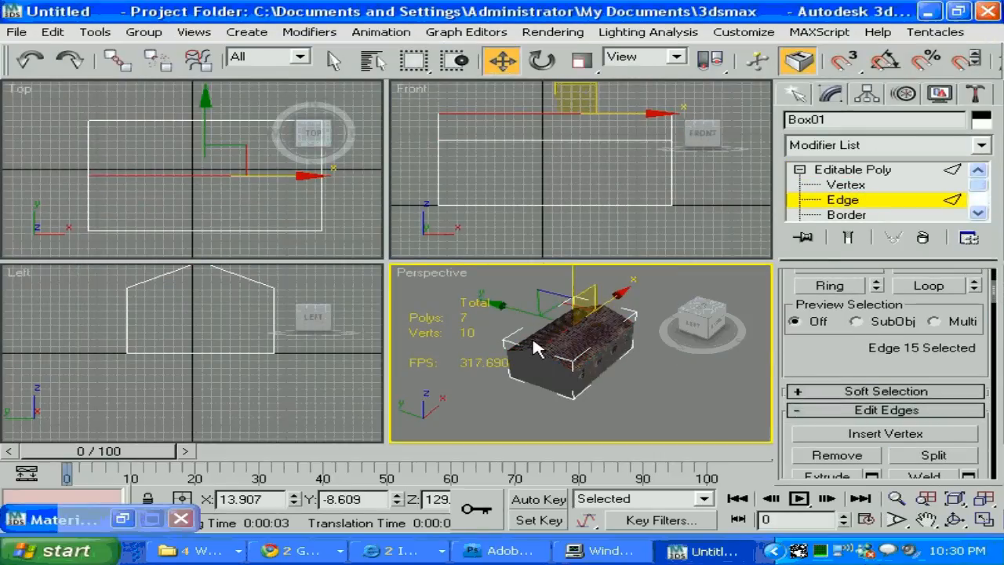
pyautogui.moveTo(537, 350); pyautogui.dragTo(502, 345)
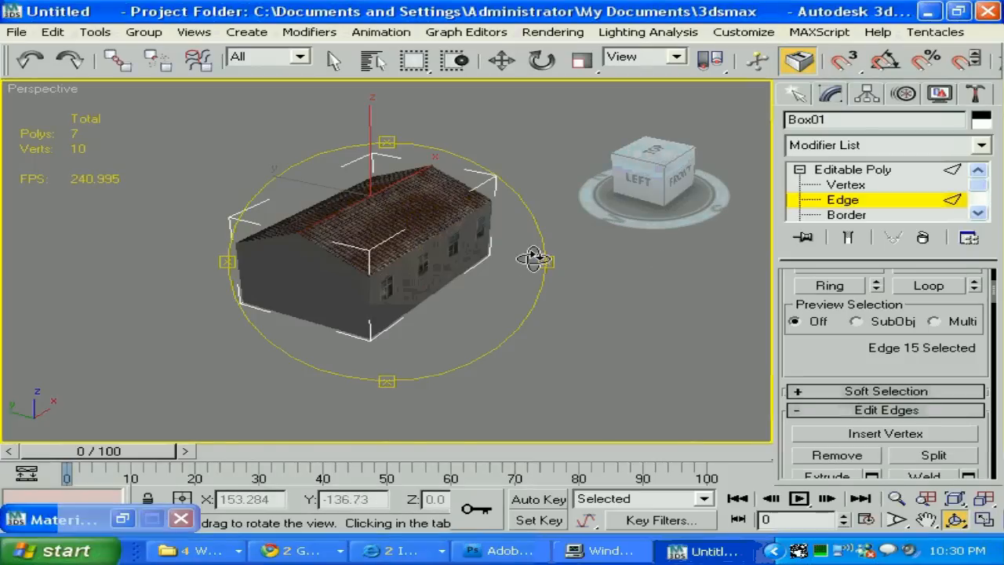
# Select the two lower roof edges at the gable and open Connect Edges settings
pyautogui.moveTo(534, 259); pyautogui.dragTo(471, 267)
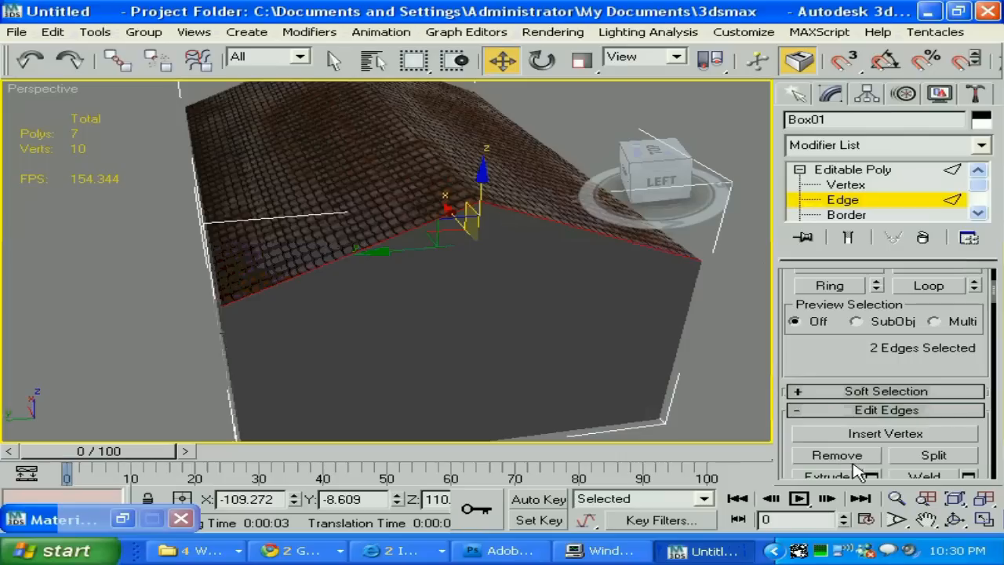
pyautogui.scroll(-3)
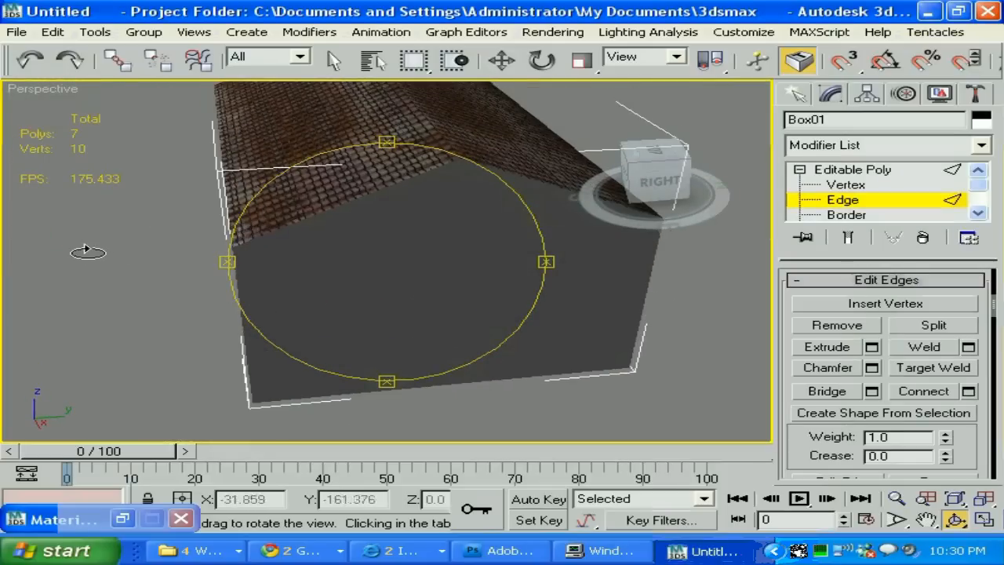
pyautogui.click(501, 60)
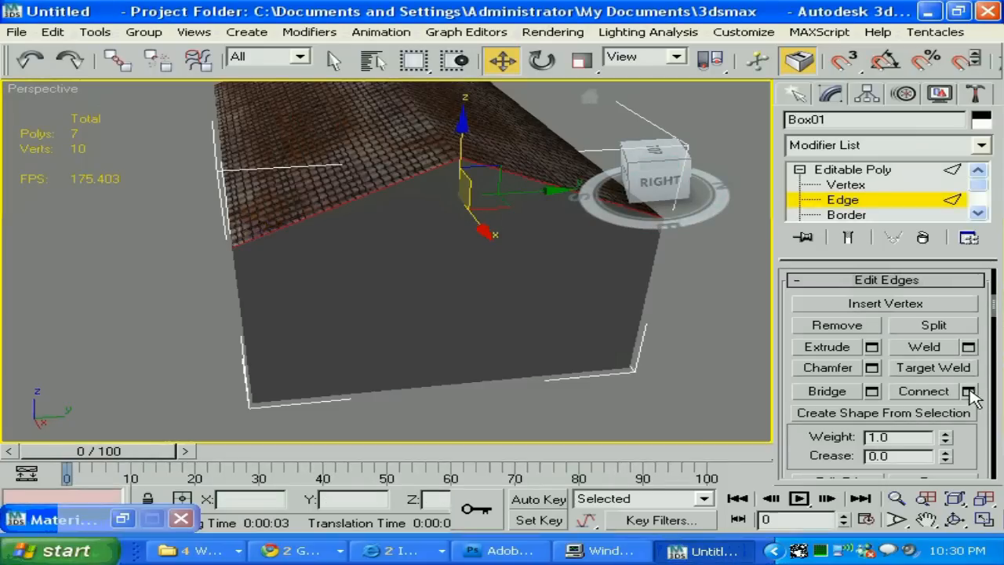
pyautogui.click(970, 391)
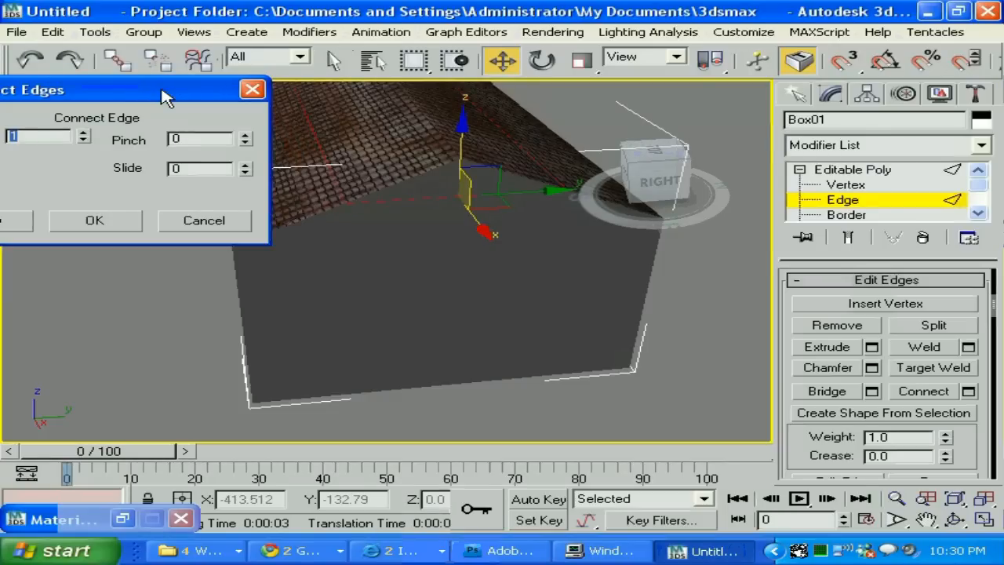
# Confirm one connecting edge across the gable, then move to Polygon level
pyautogui.click(94, 221)
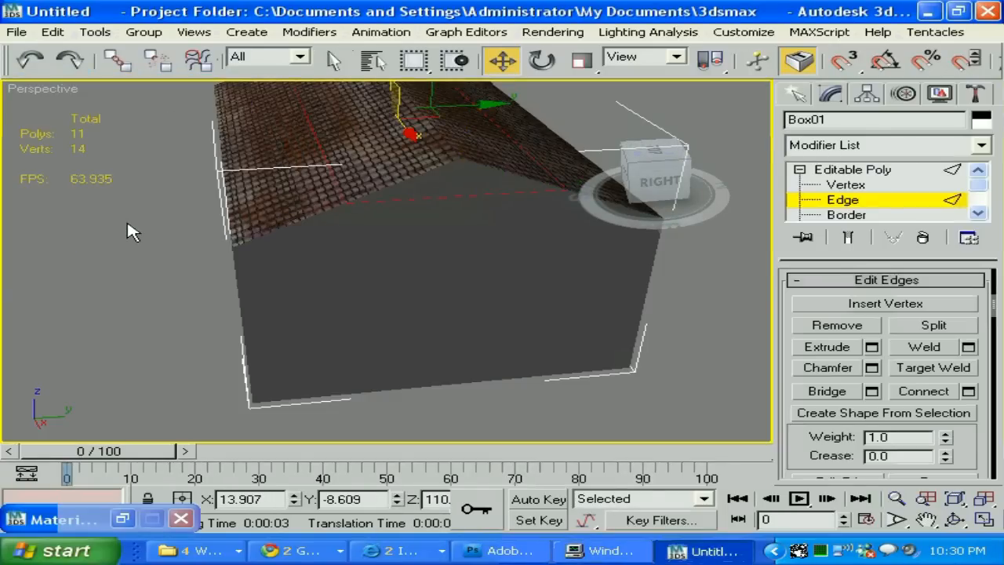
pyautogui.moveTo(458, 153)
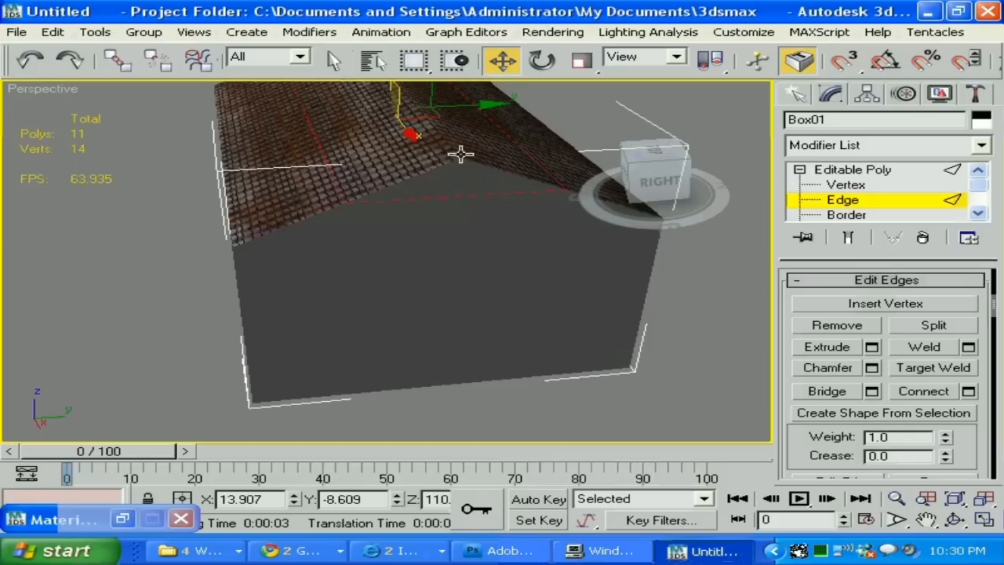
pyautogui.moveTo(479, 241)
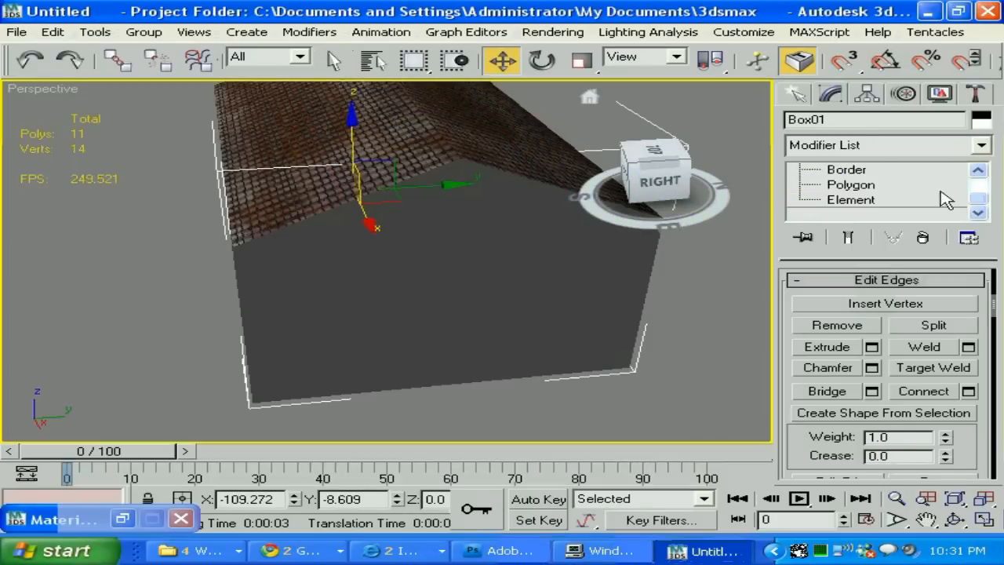
pyautogui.click(850, 199)
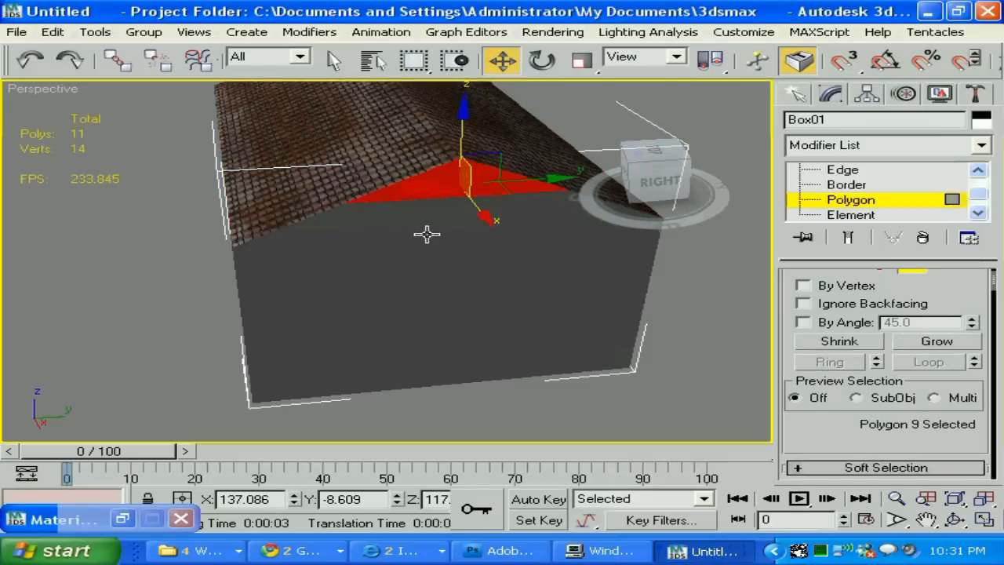
pyautogui.moveTo(500, 256)
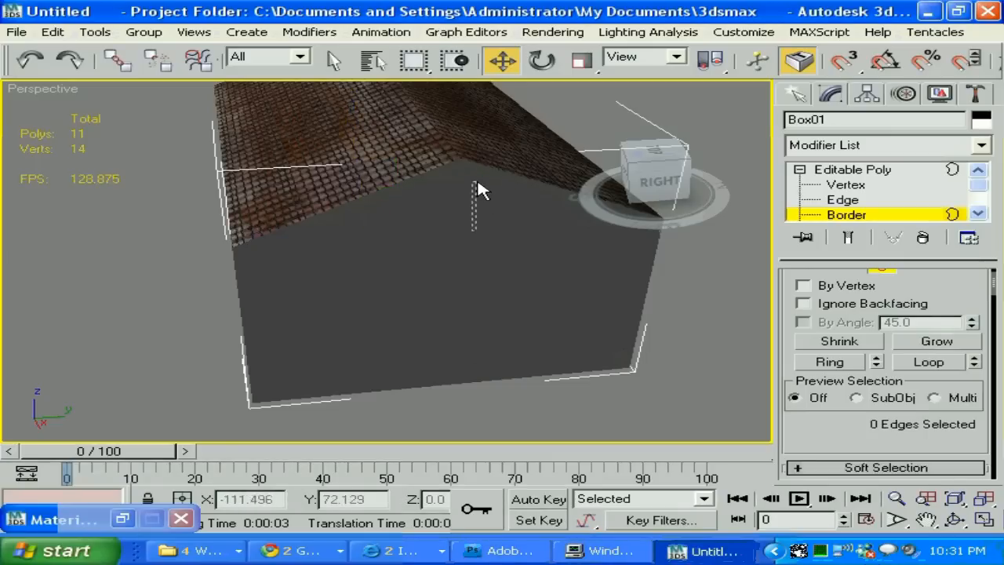
pyautogui.click(843, 199)
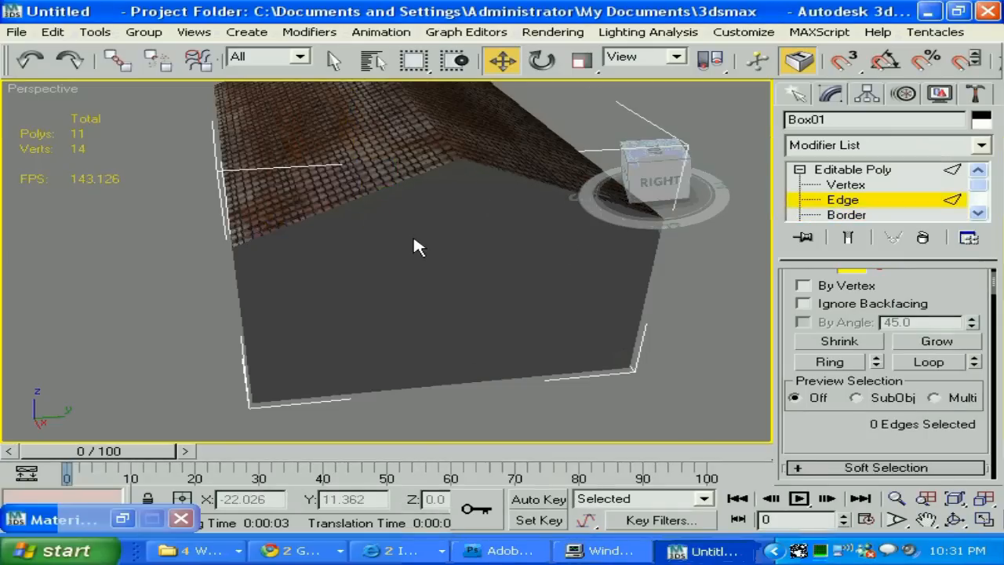
pyautogui.click(369, 189)
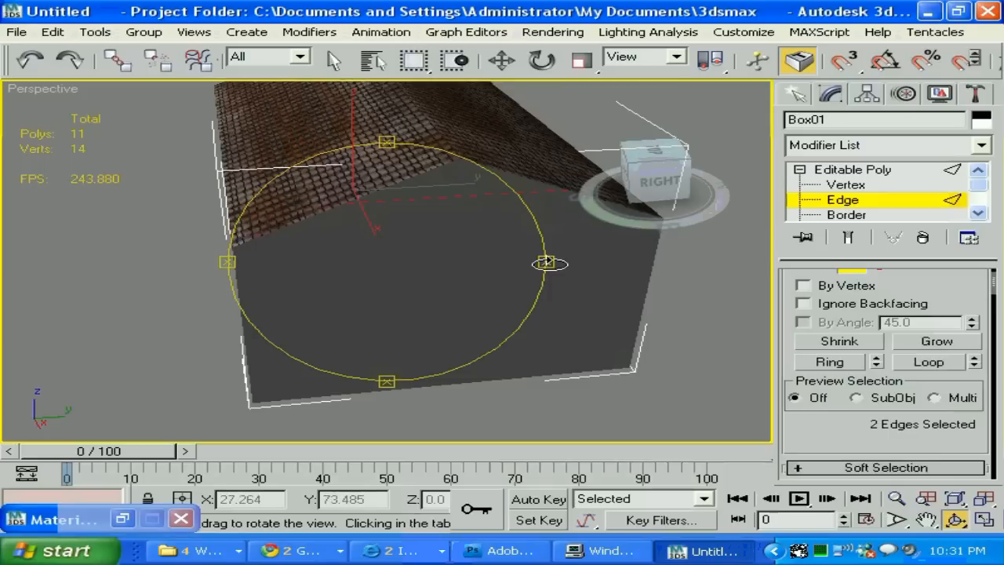
pyautogui.moveTo(546, 263); pyautogui.dragTo(696, 263)
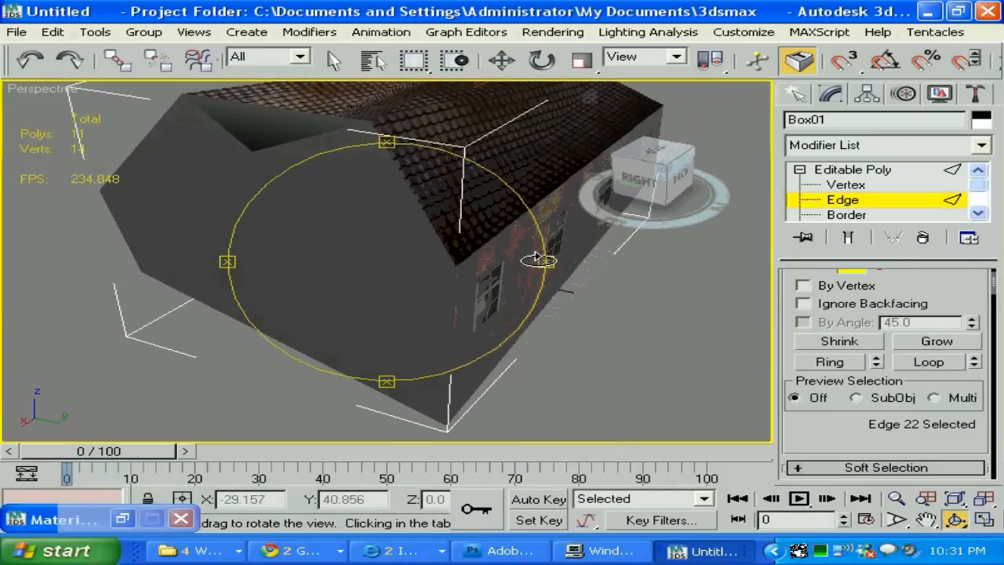
pyautogui.click(52, 31)
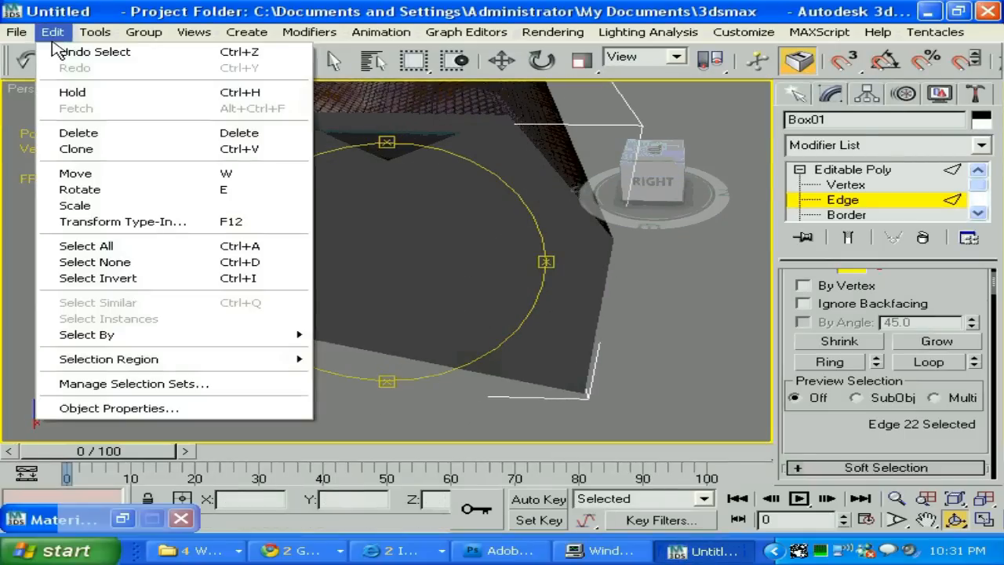